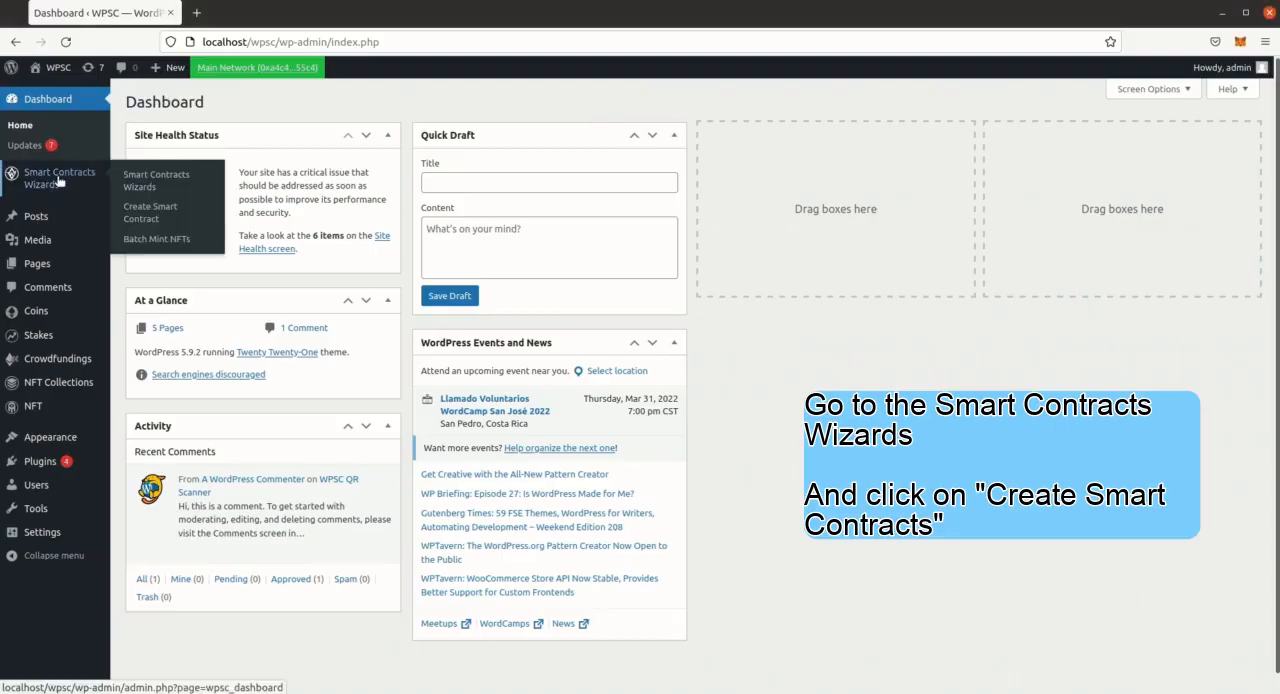
# - Start a new NFT collection in the Smart Contracts Wizards using the Yuzu ERC-1155 flavor
pyautogui.click(60, 178)
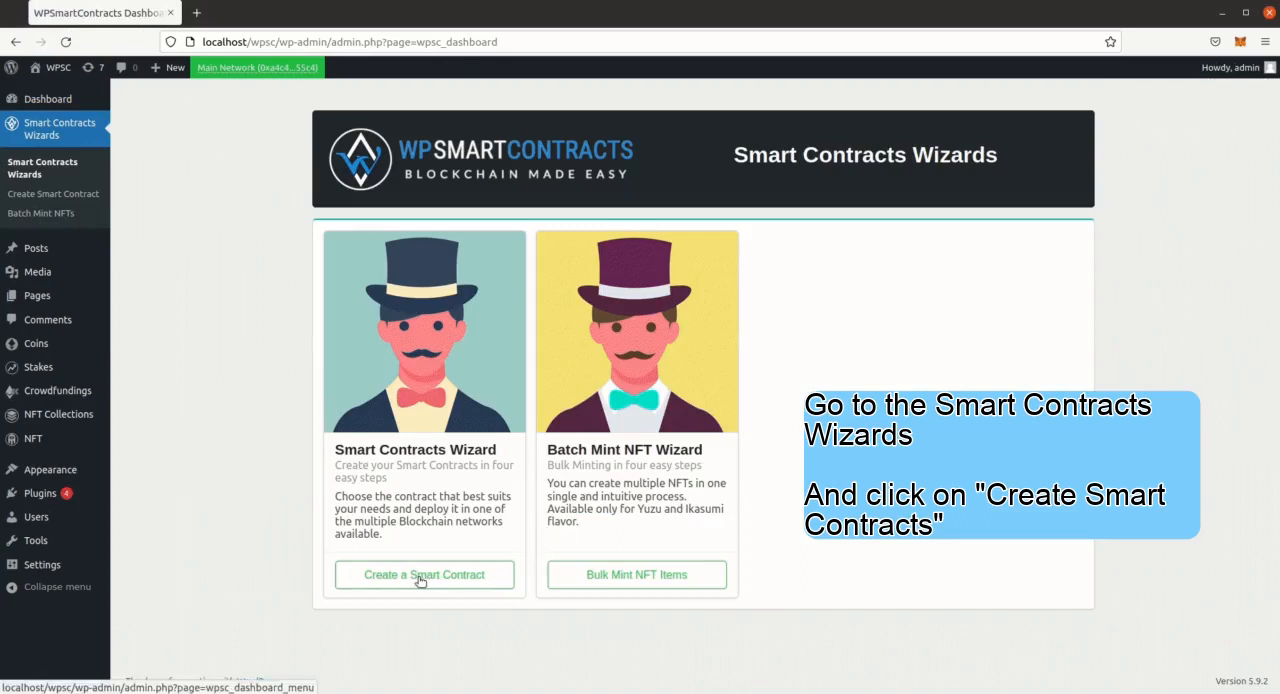
pyautogui.click(424, 574)
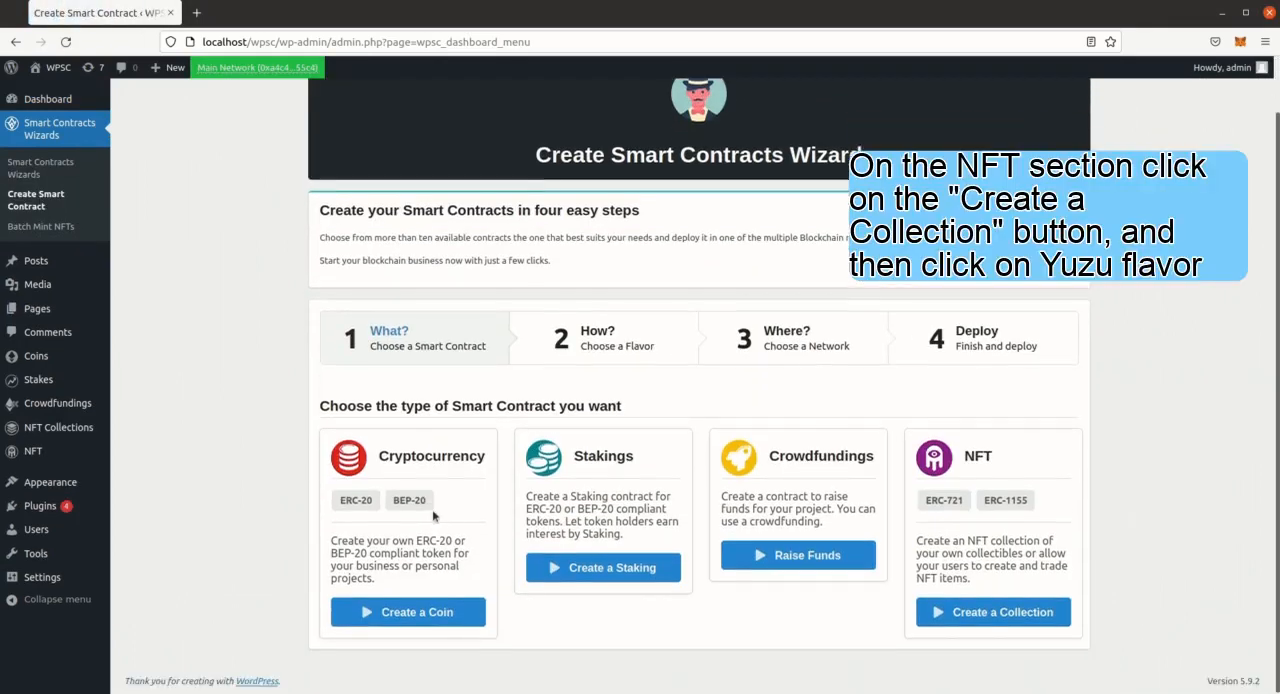
pyautogui.click(992, 612)
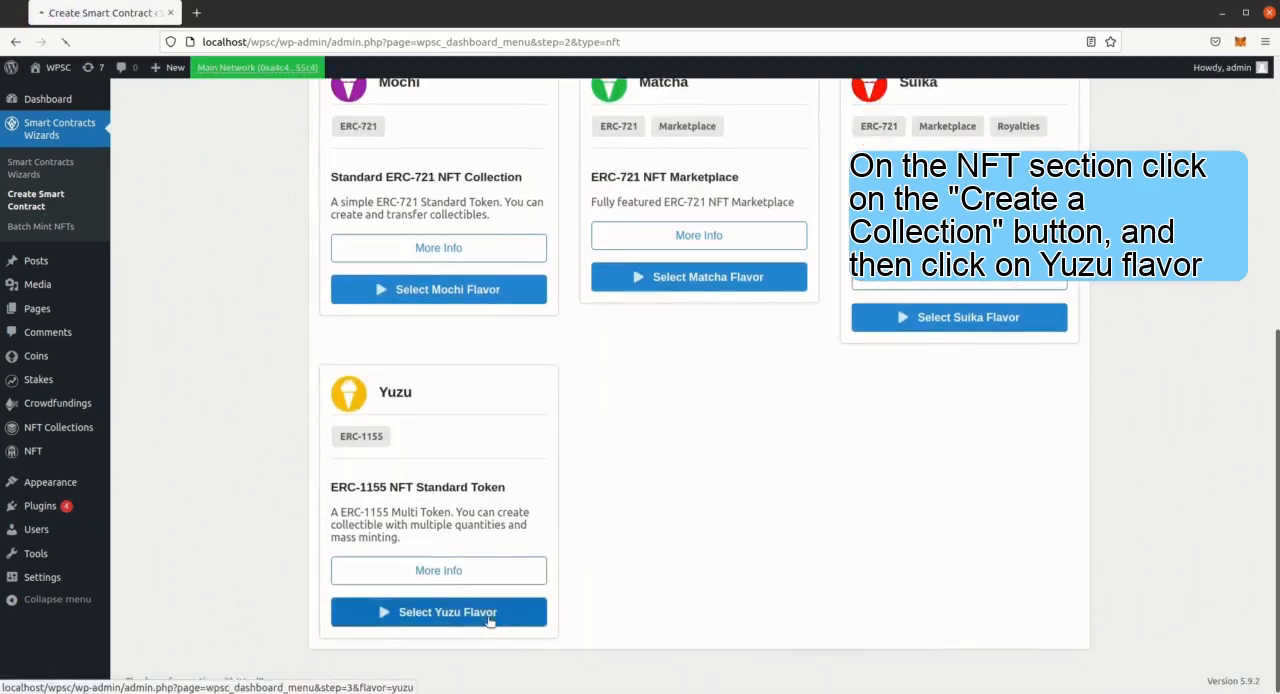
pyautogui.click(438, 612)
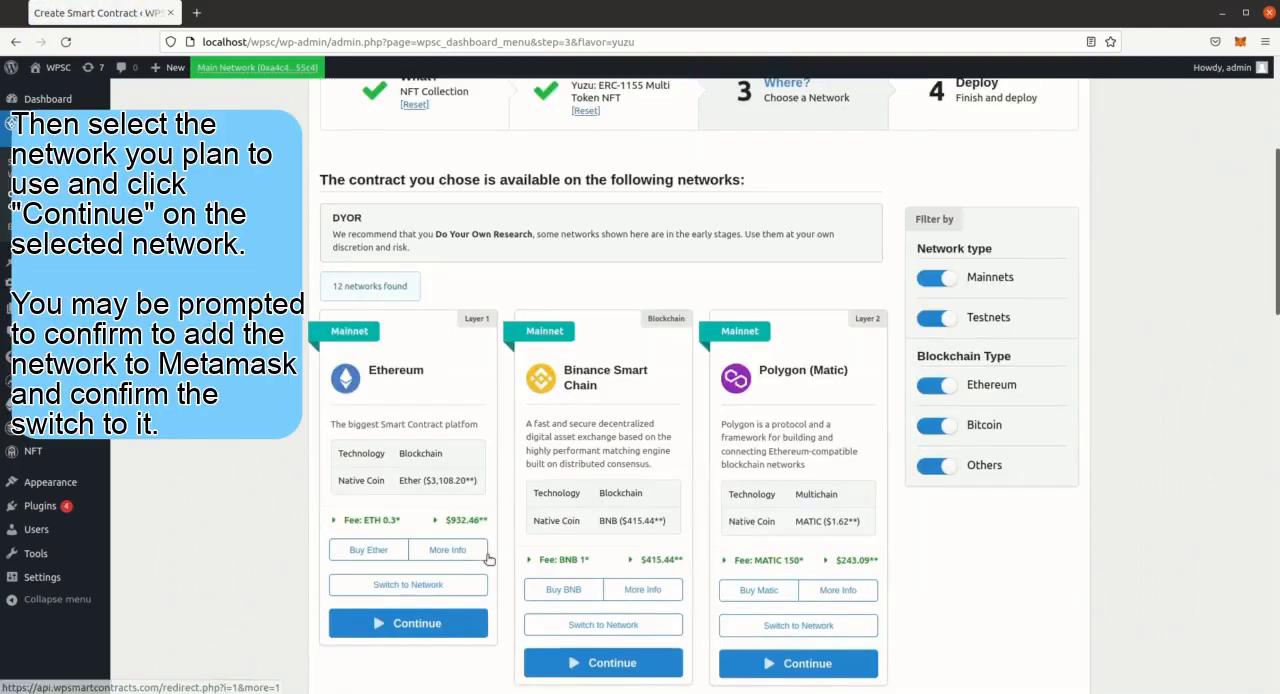
# - Target Binance Smart Chain Testnet with mainnets hidden and approve the MetaMask network switch
pyautogui.click(936, 276)
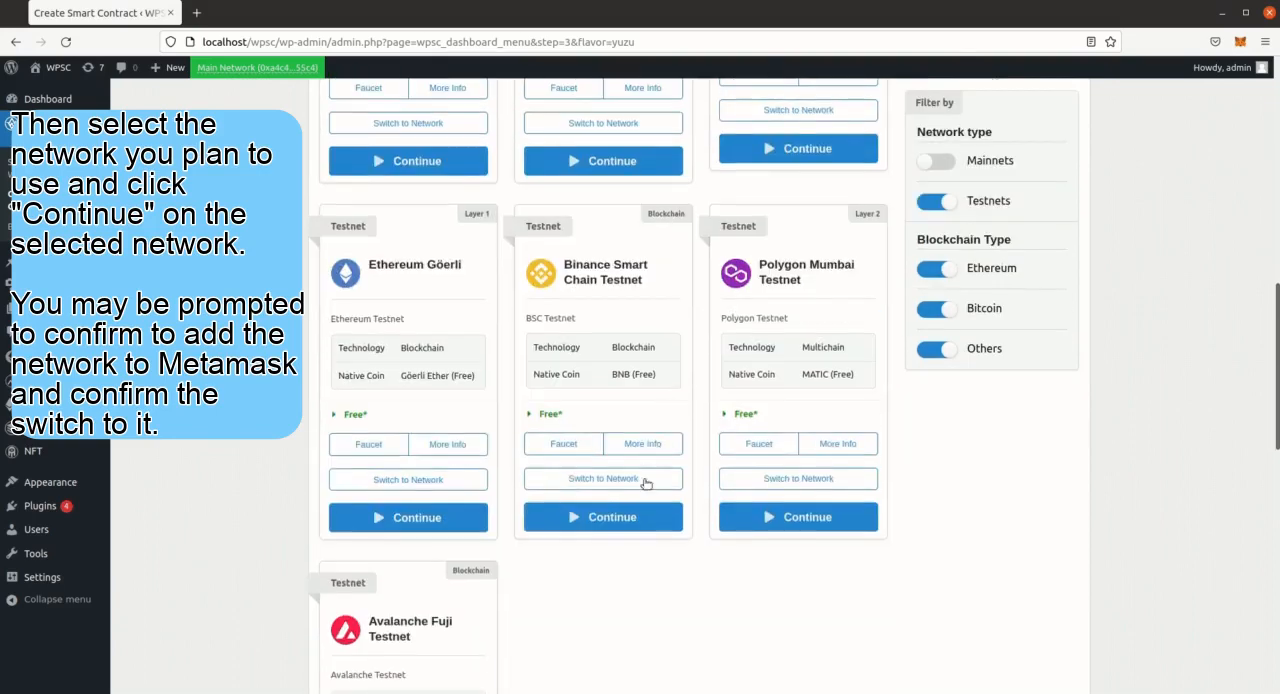
pyautogui.click(602, 516)
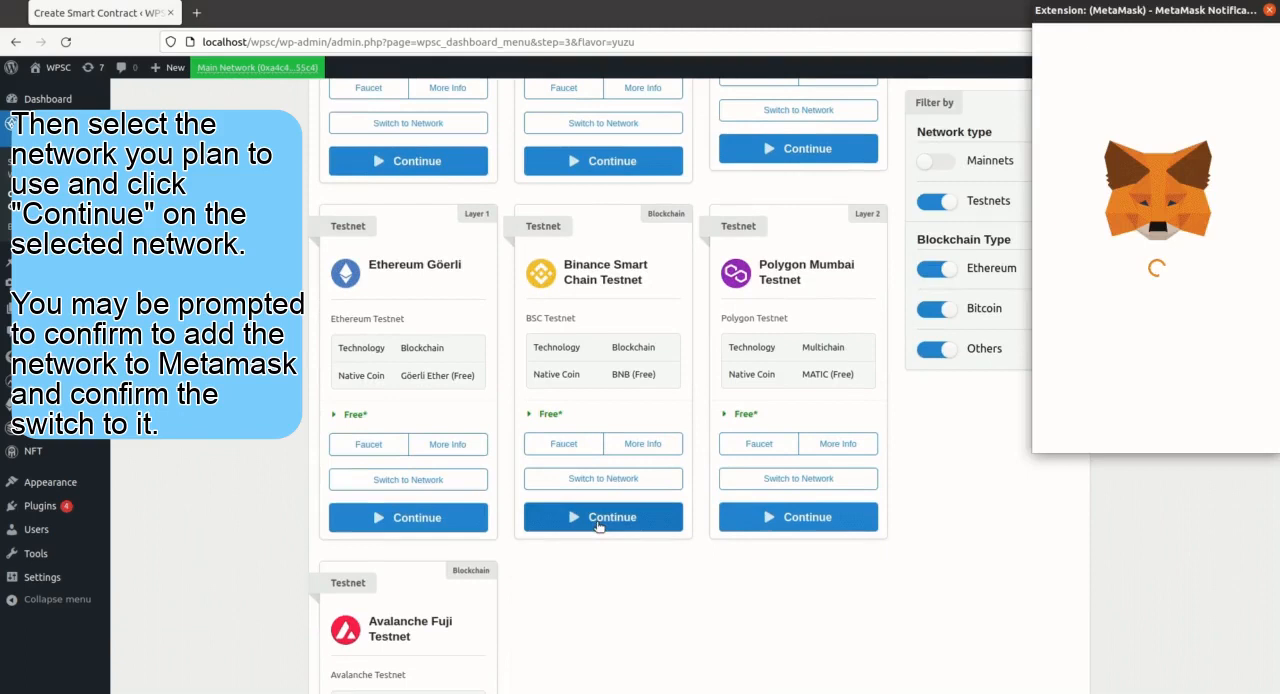
pyautogui.click(604, 516)
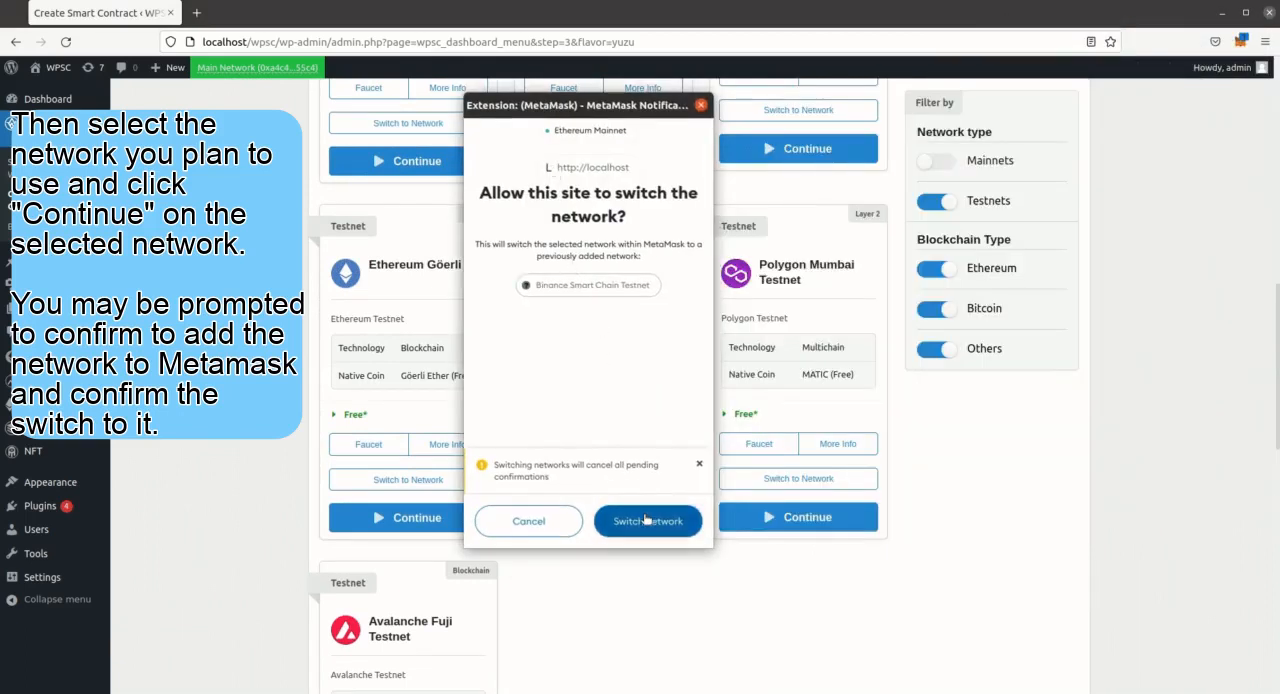
pyautogui.click(648, 520)
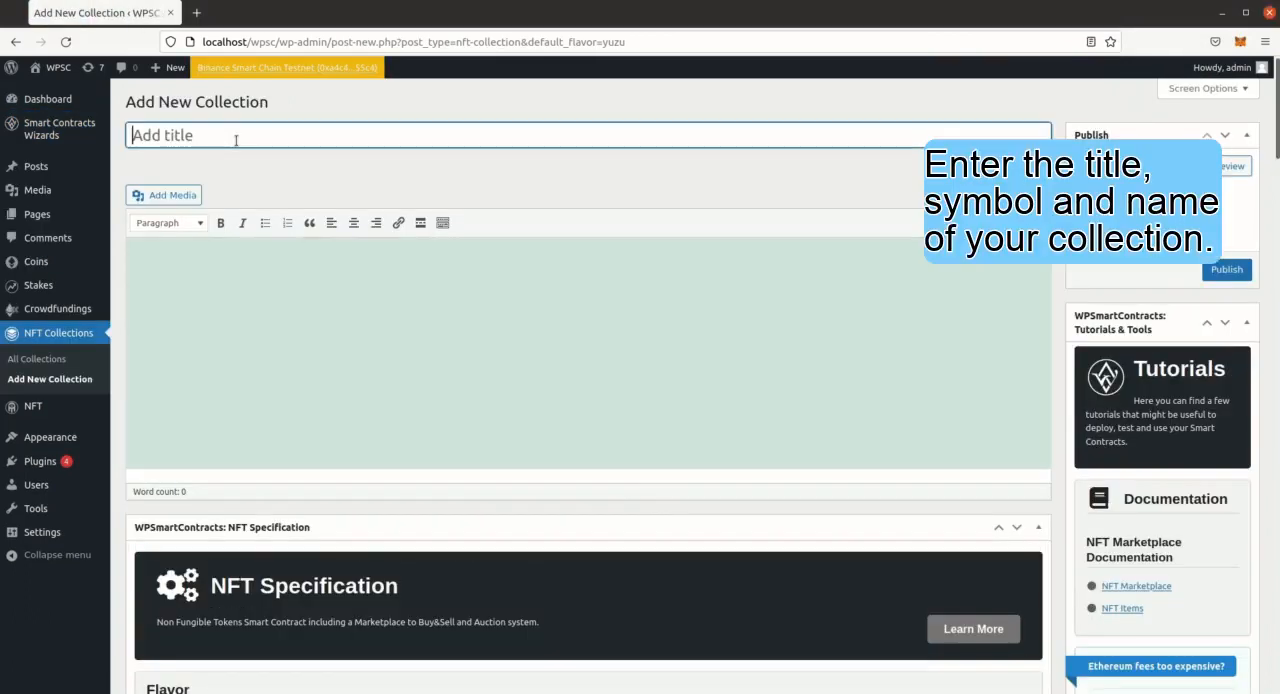
# - Title the collection My ICON Demo, set symbol ICON and name Icon Collection Demo, enable pixelated images
pyautogui.write('My ICON Demo Col')
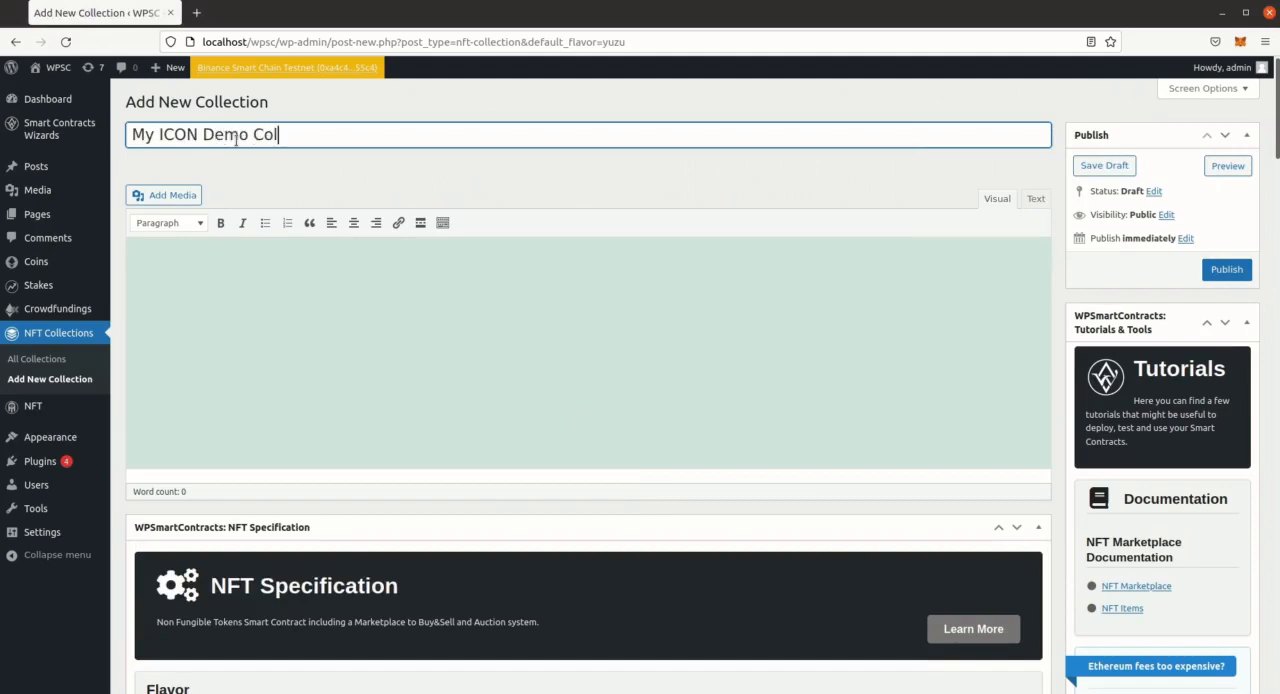
pyautogui.scroll(-3)
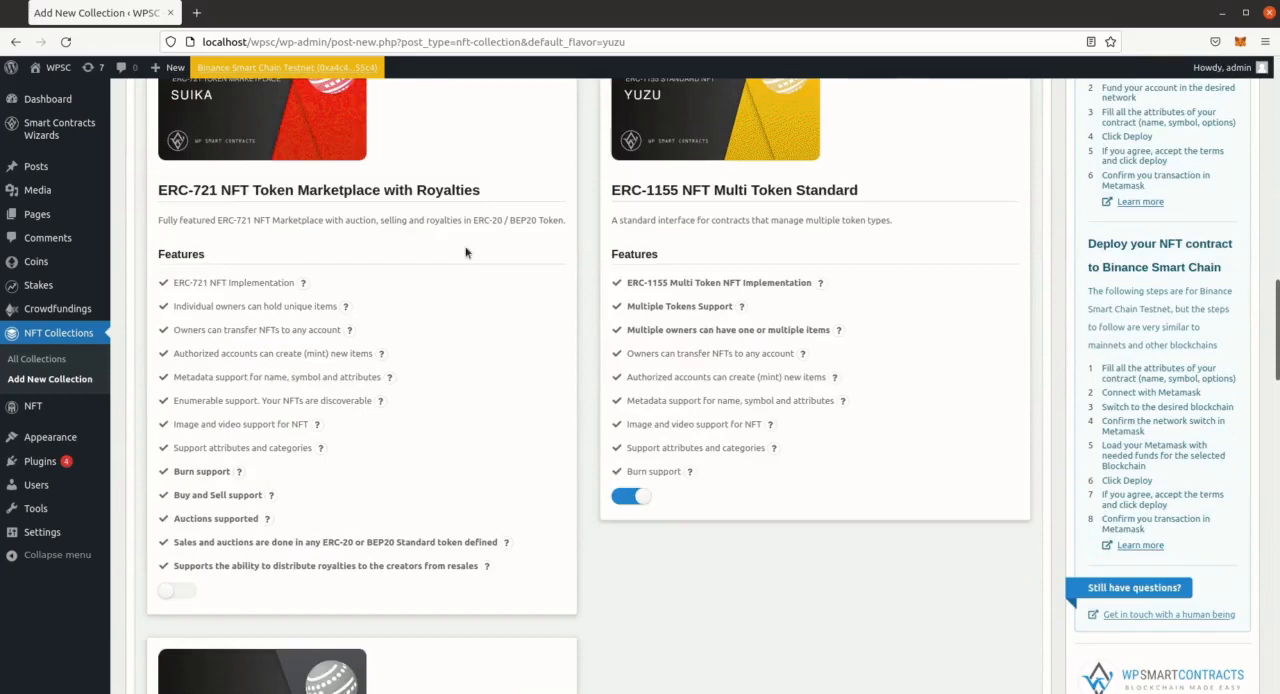
pyautogui.scroll(-3)
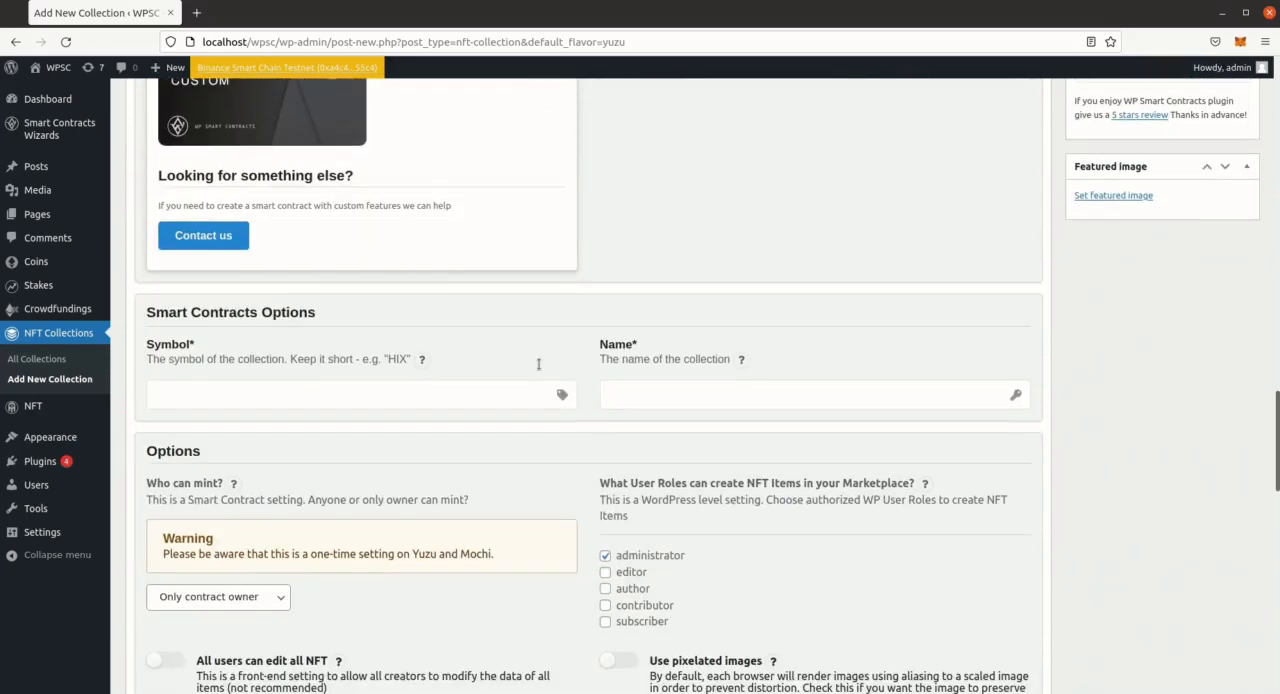
pyautogui.write('ICON')
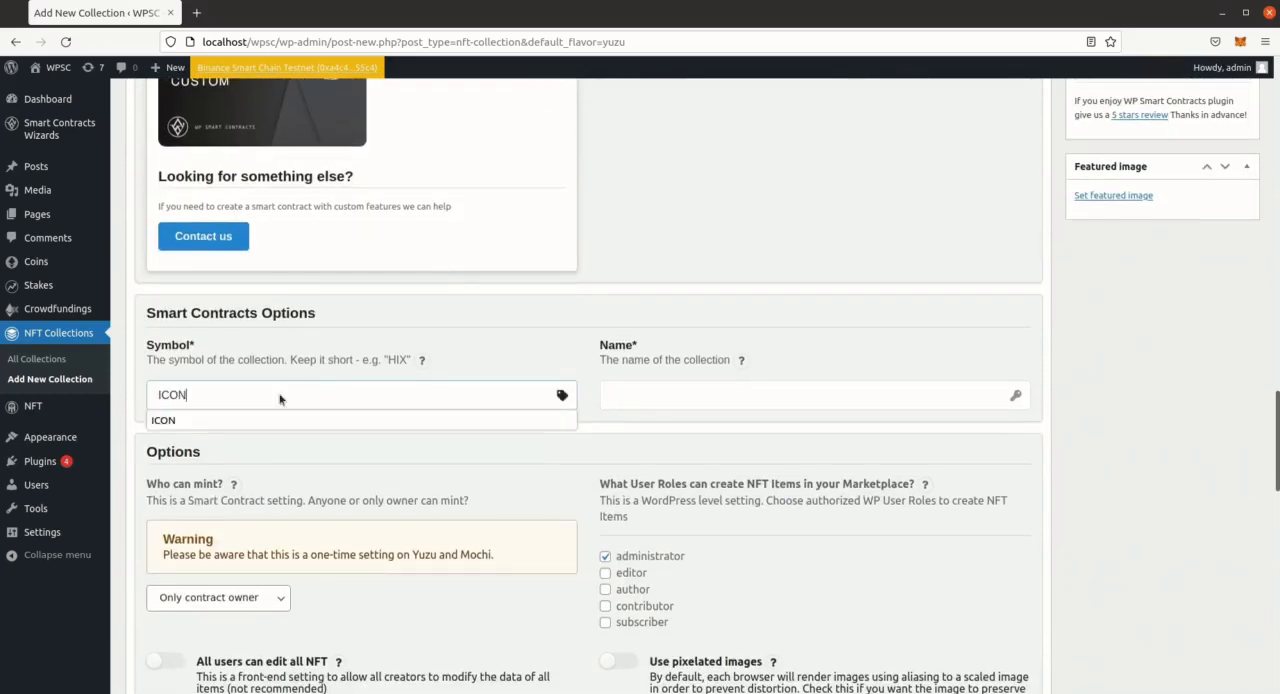
pyautogui.write('Icon Collection Demo')
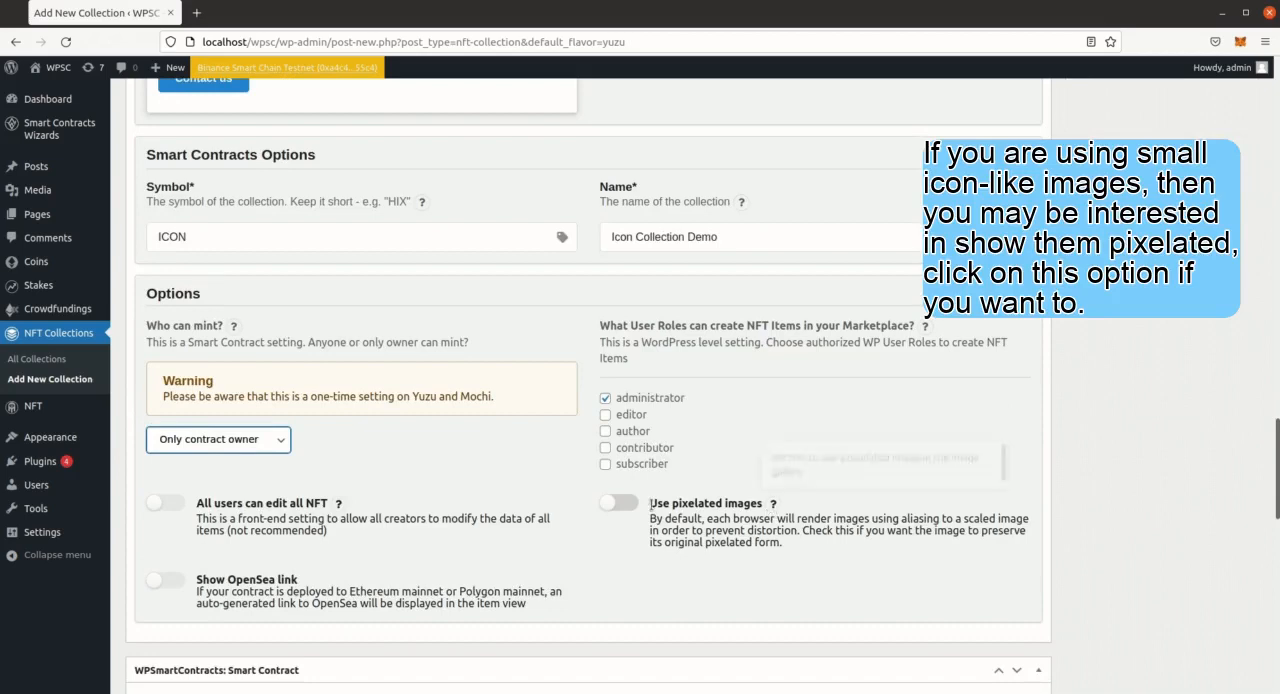
pyautogui.click(616, 428)
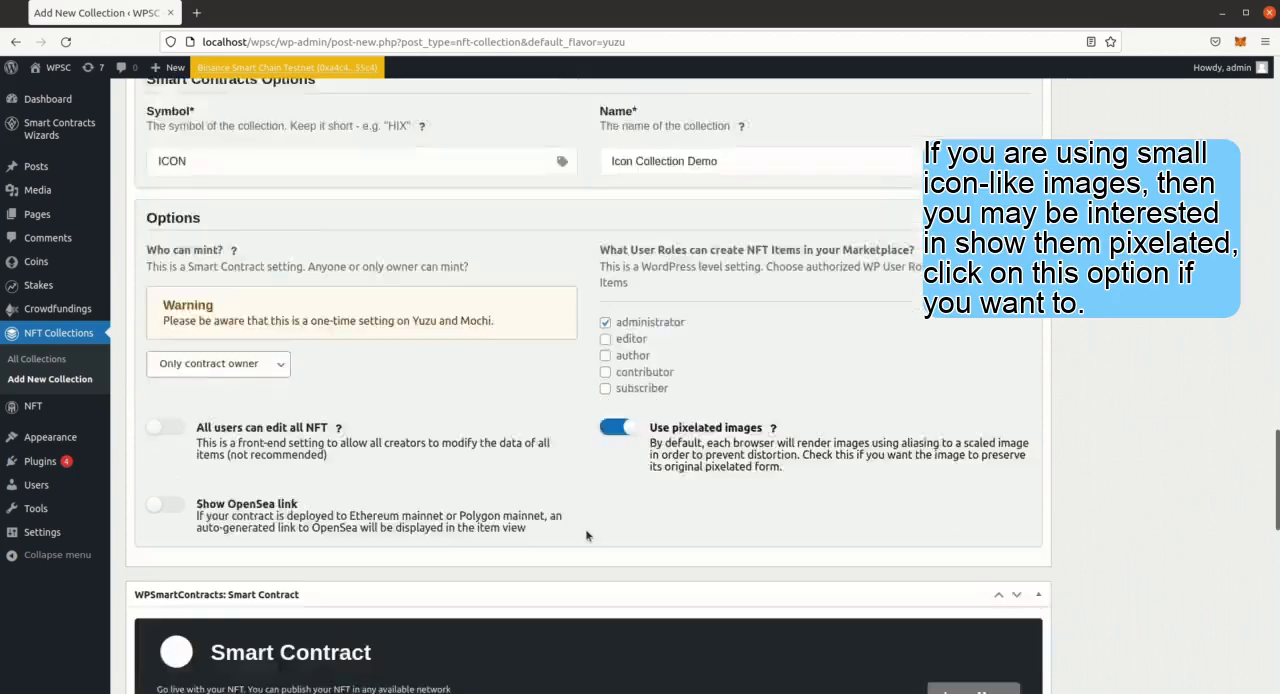
pyautogui.scroll(-3)
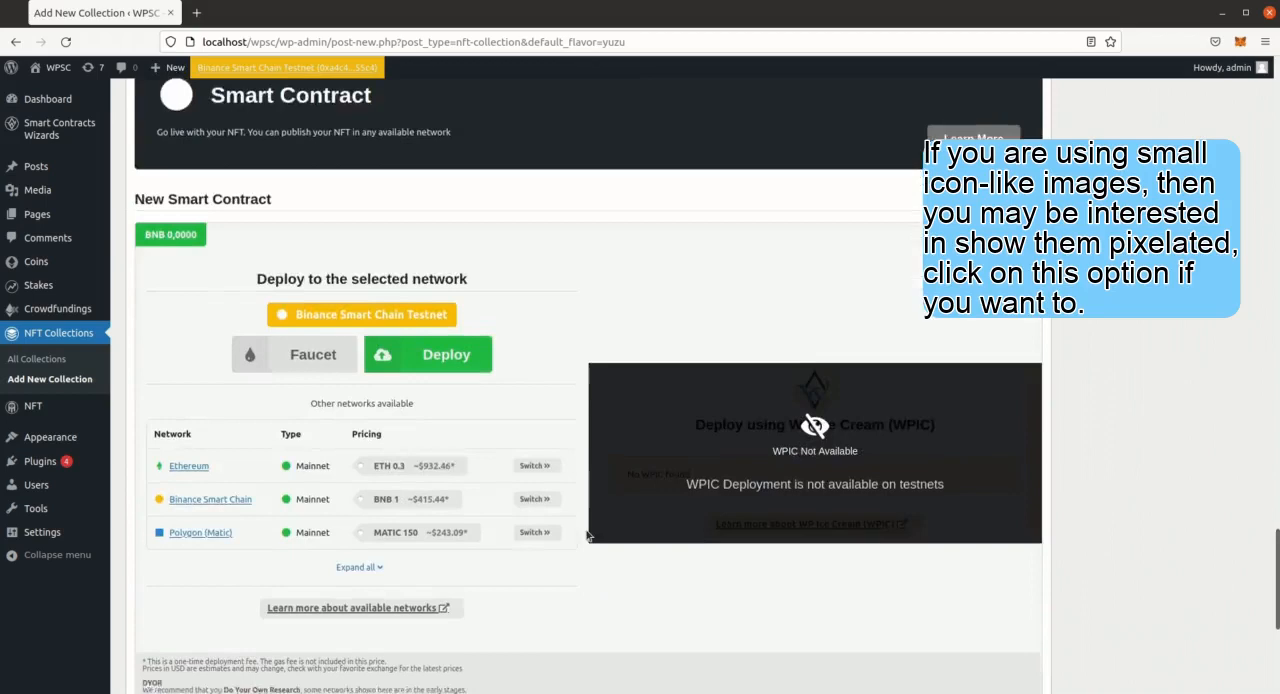
# - Deploy the collection contract, accepting the terms of service to proceed
pyautogui.click(446, 354)
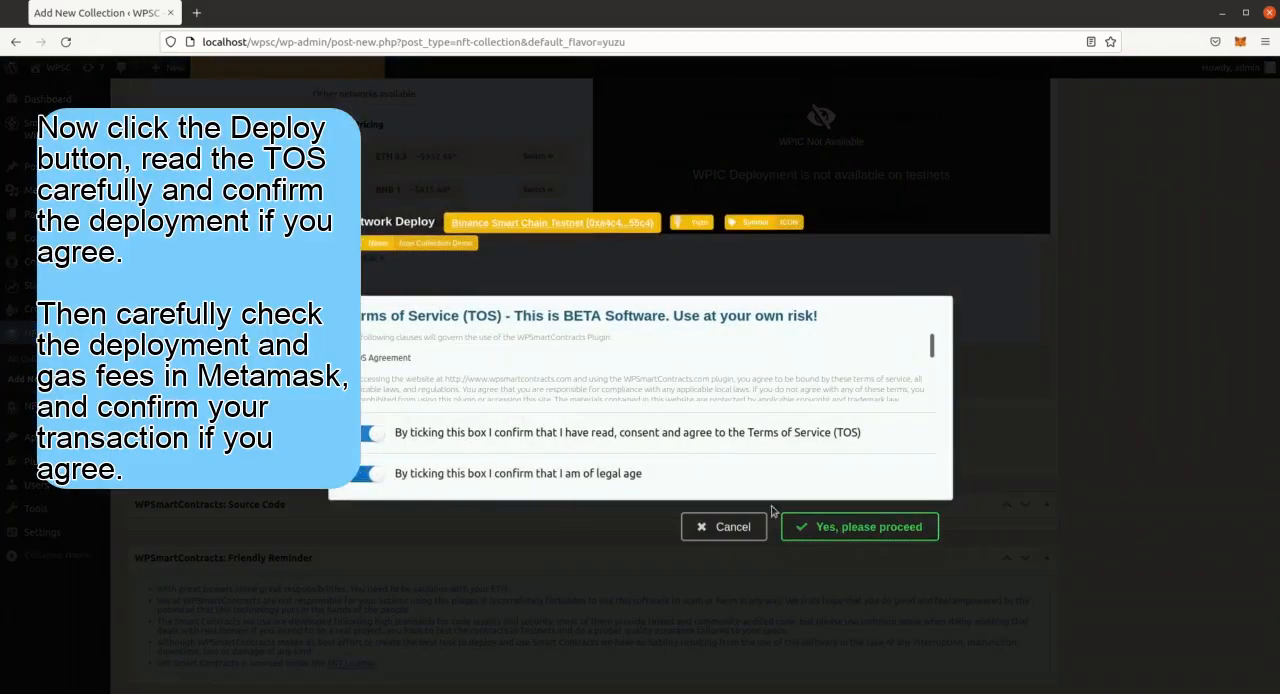
pyautogui.click(858, 526)
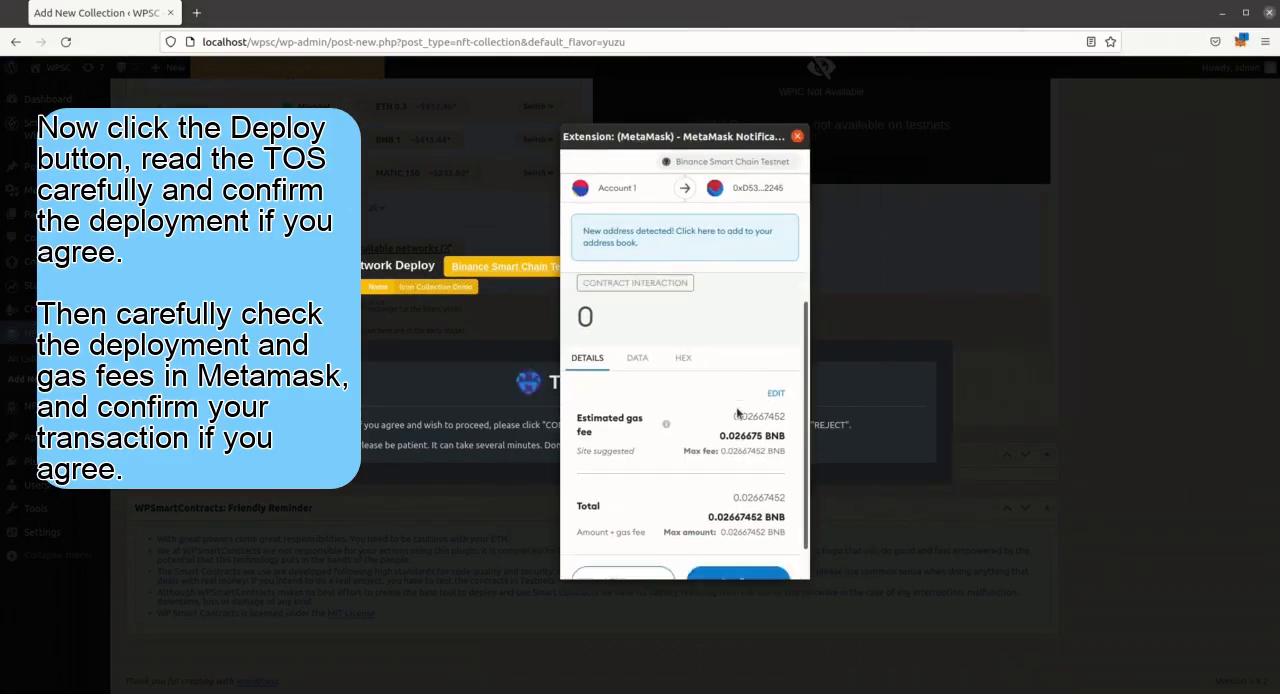
# - Review the suggested gas fee in MetaMask, keep it, and confirm the deployment transaction
pyautogui.click(776, 392)
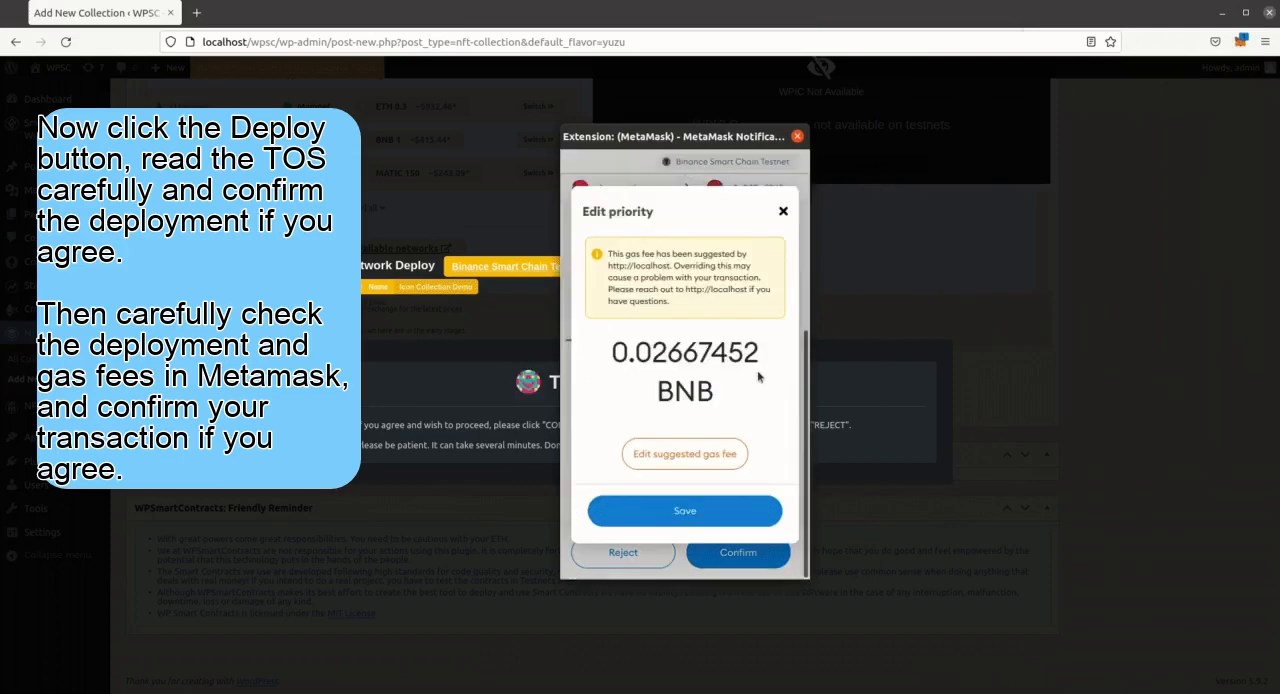
pyautogui.click(684, 452)
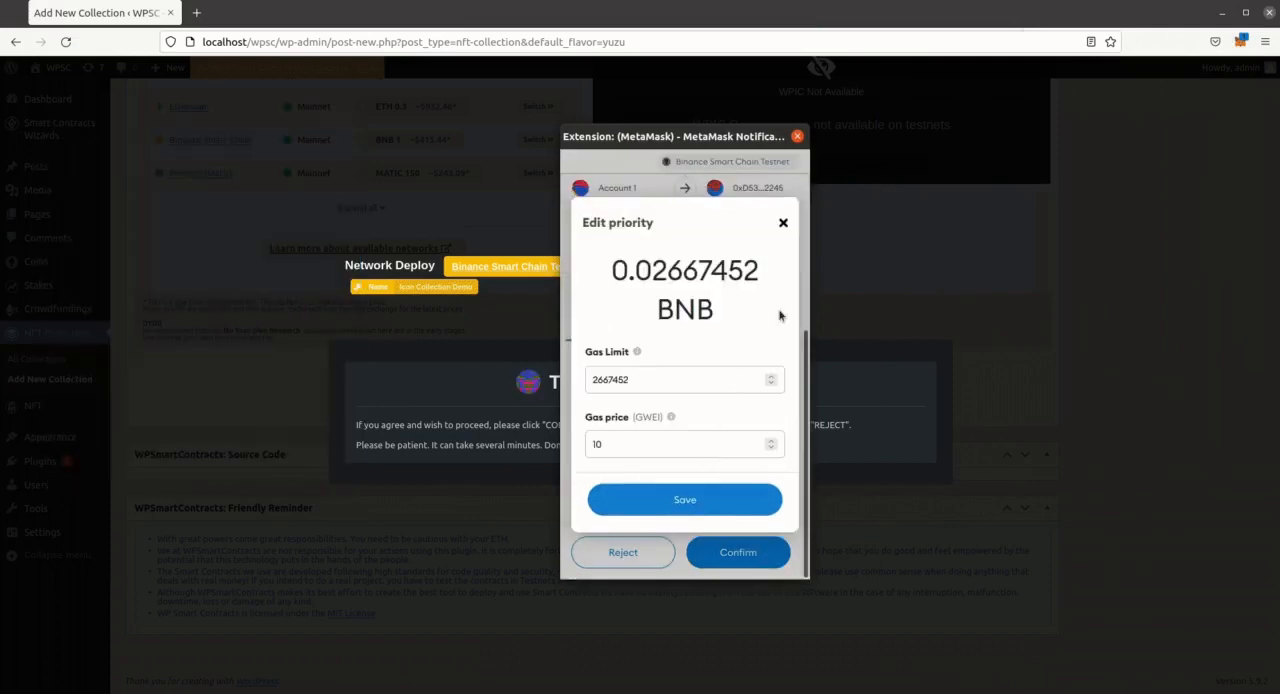
pyautogui.click(684, 498)
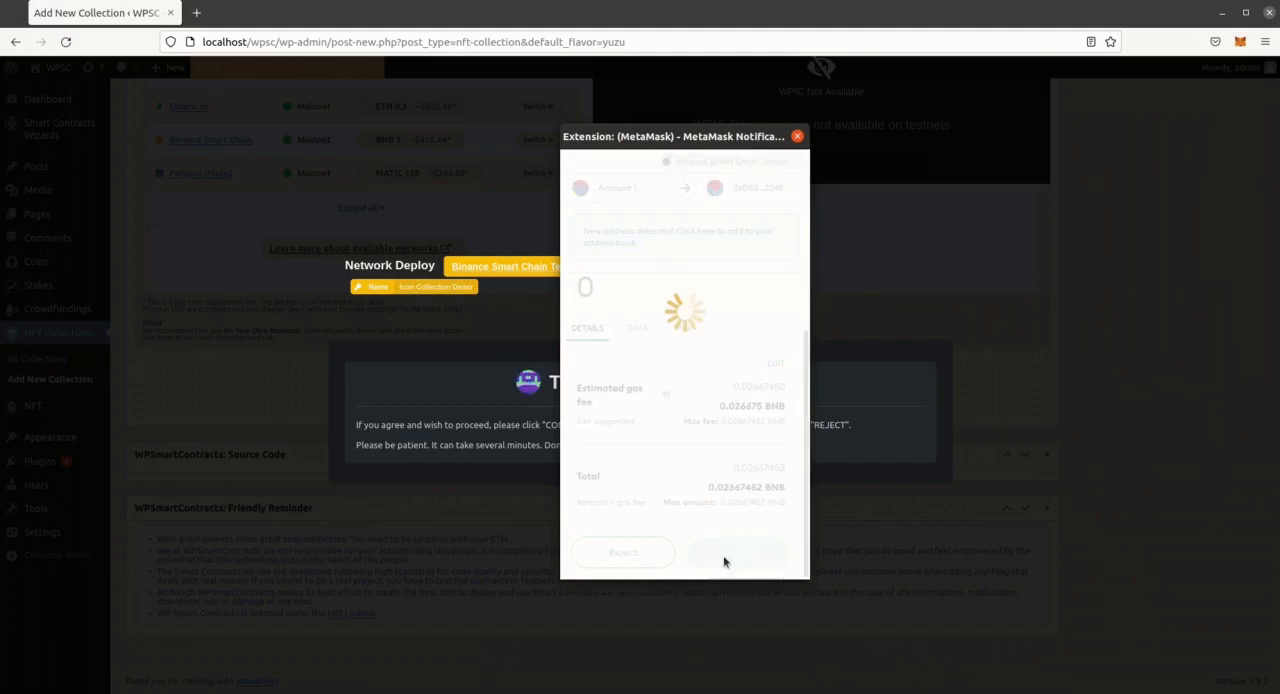
pyautogui.click(738, 552)
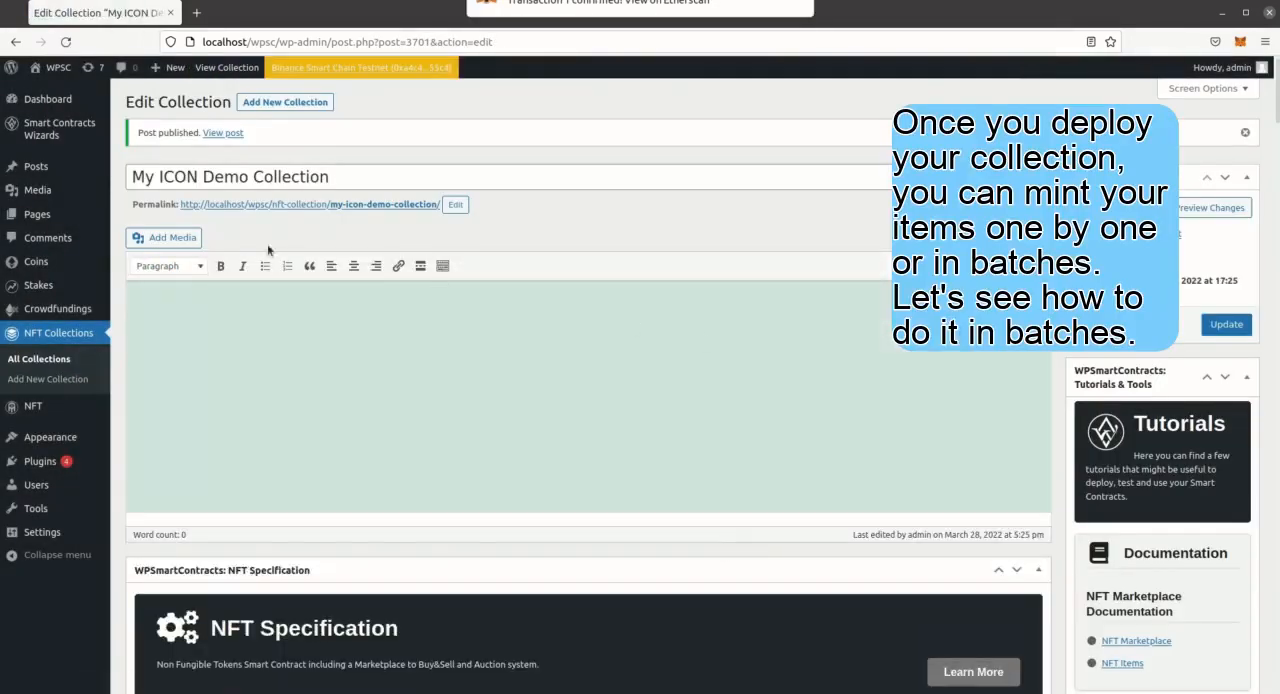
pyautogui.moveTo(60, 128)
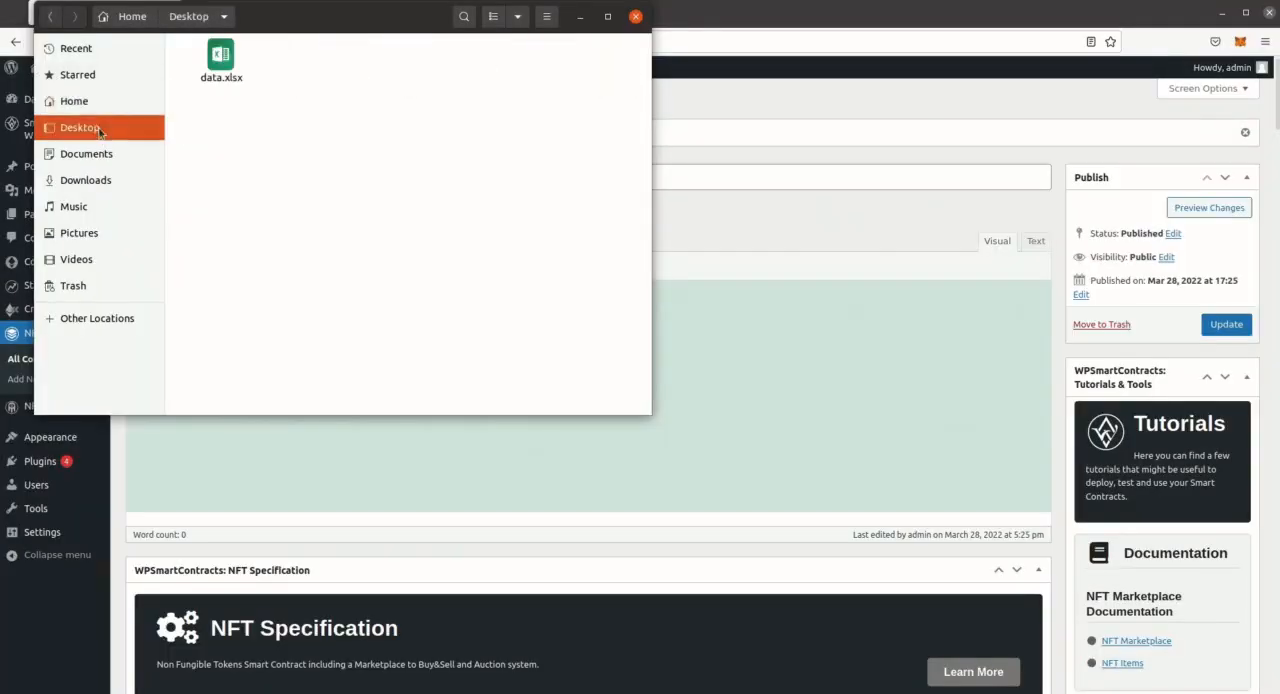
# - Review the row-1 cells A1–F1 of data.xlsx (file name, quantity, title, taxonomy, attributes) and reach the File commands
pyautogui.click(220, 56)
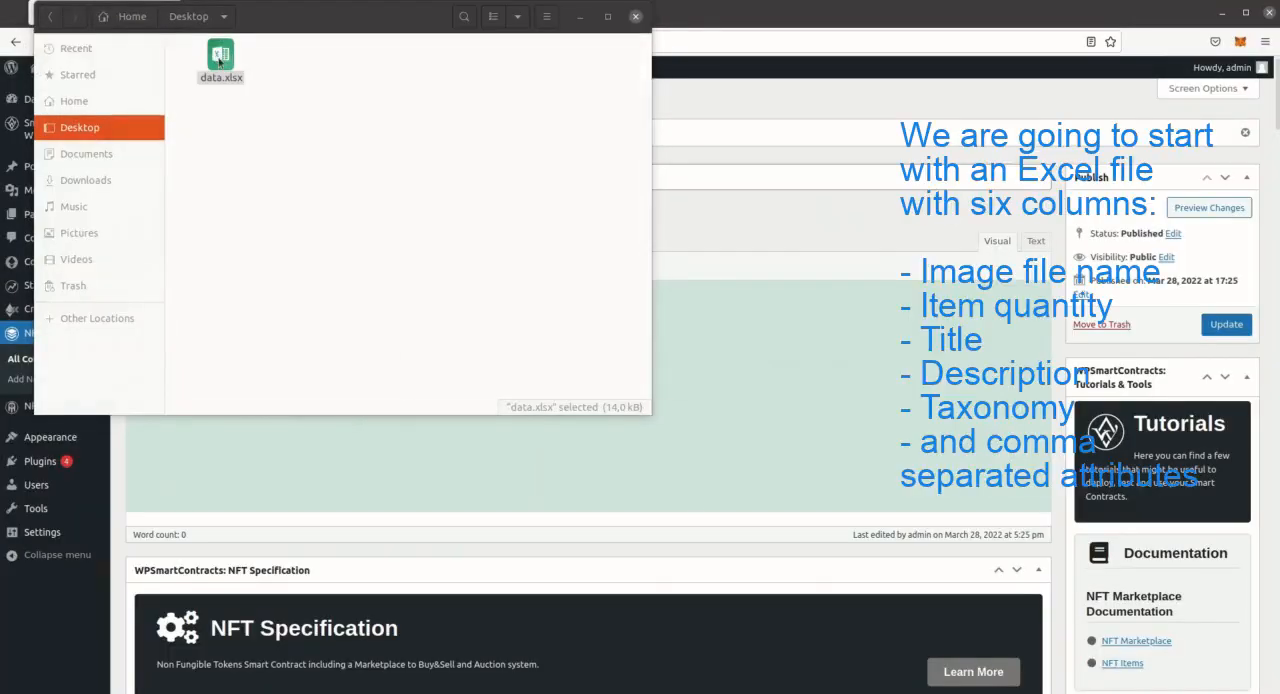
pyautogui.doubleClick(220, 56)
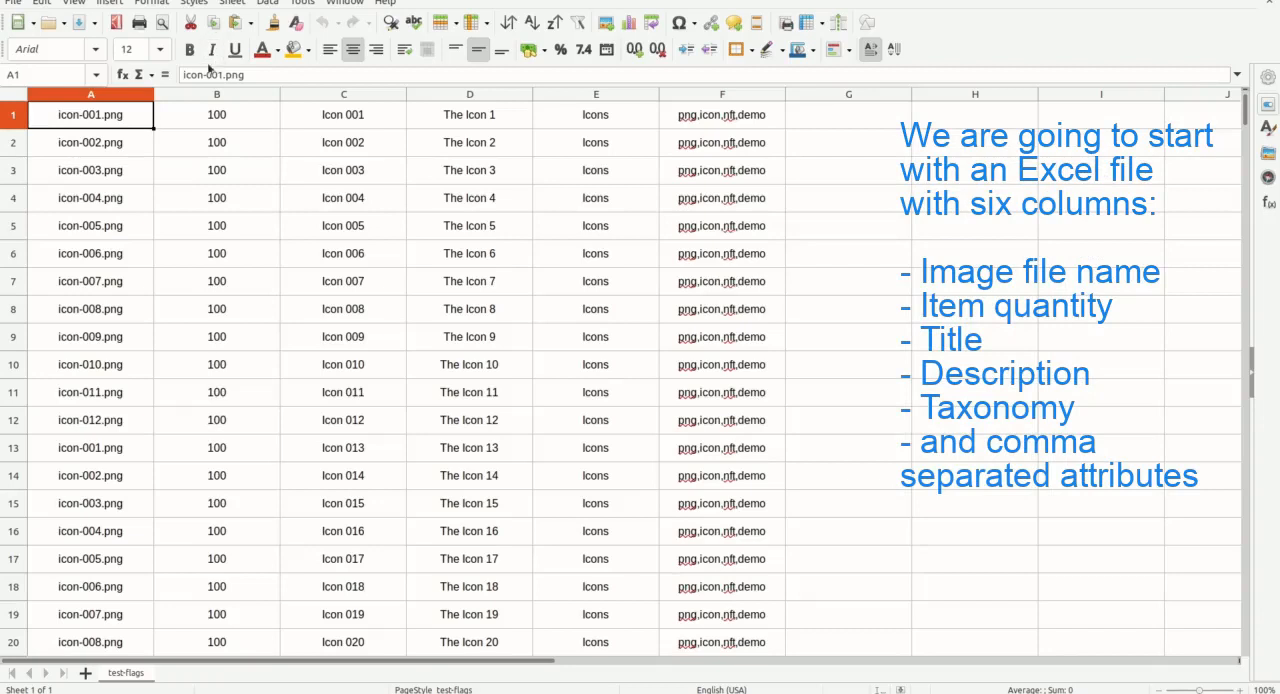
pyautogui.click(216, 114)
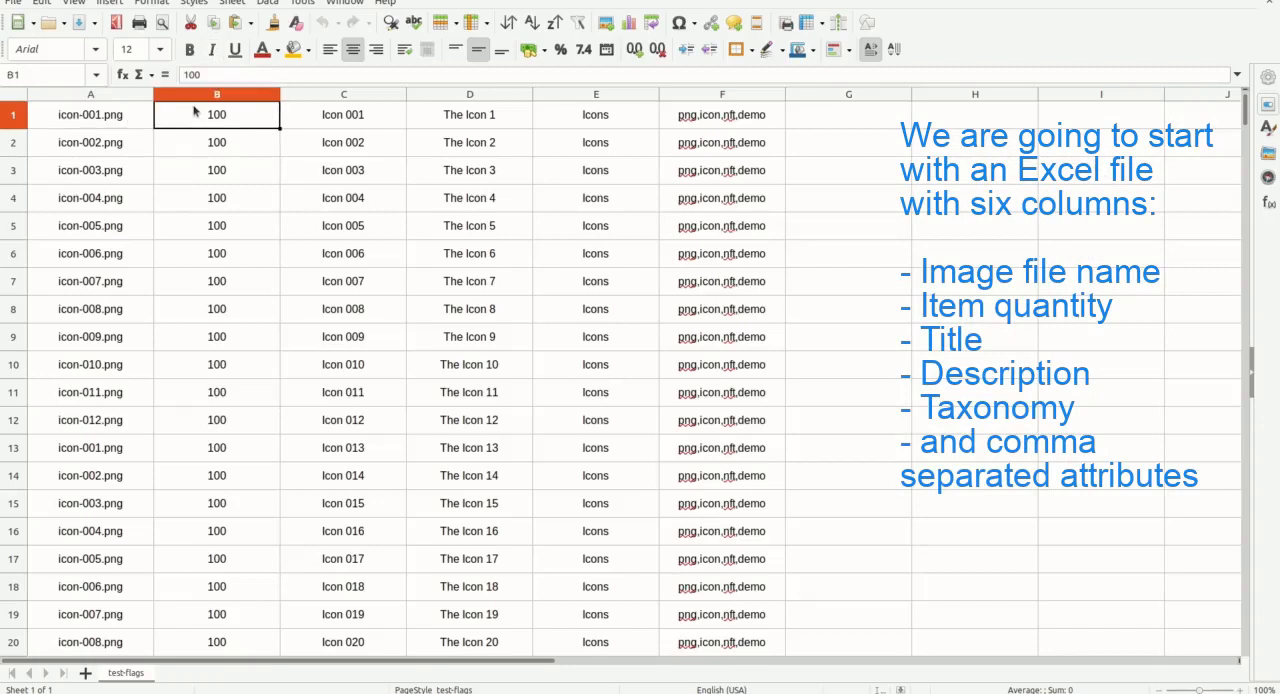
pyautogui.click(344, 114)
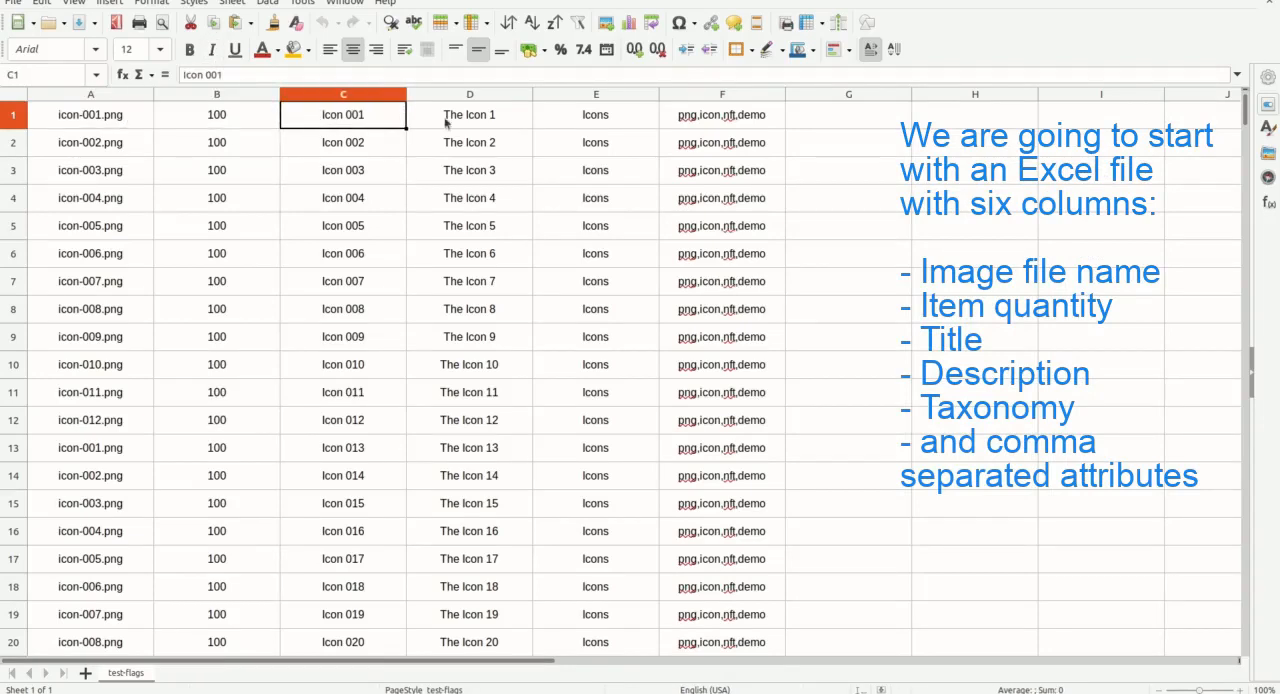
pyautogui.click(596, 114)
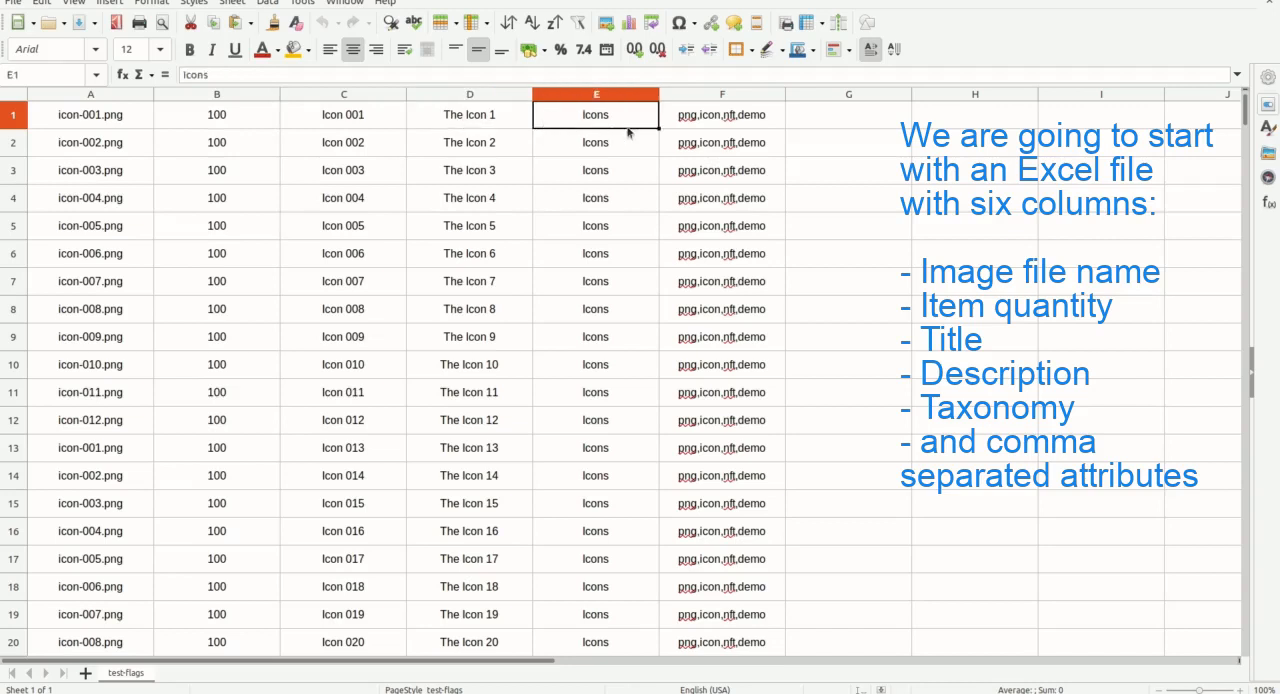
pyautogui.click(720, 114)
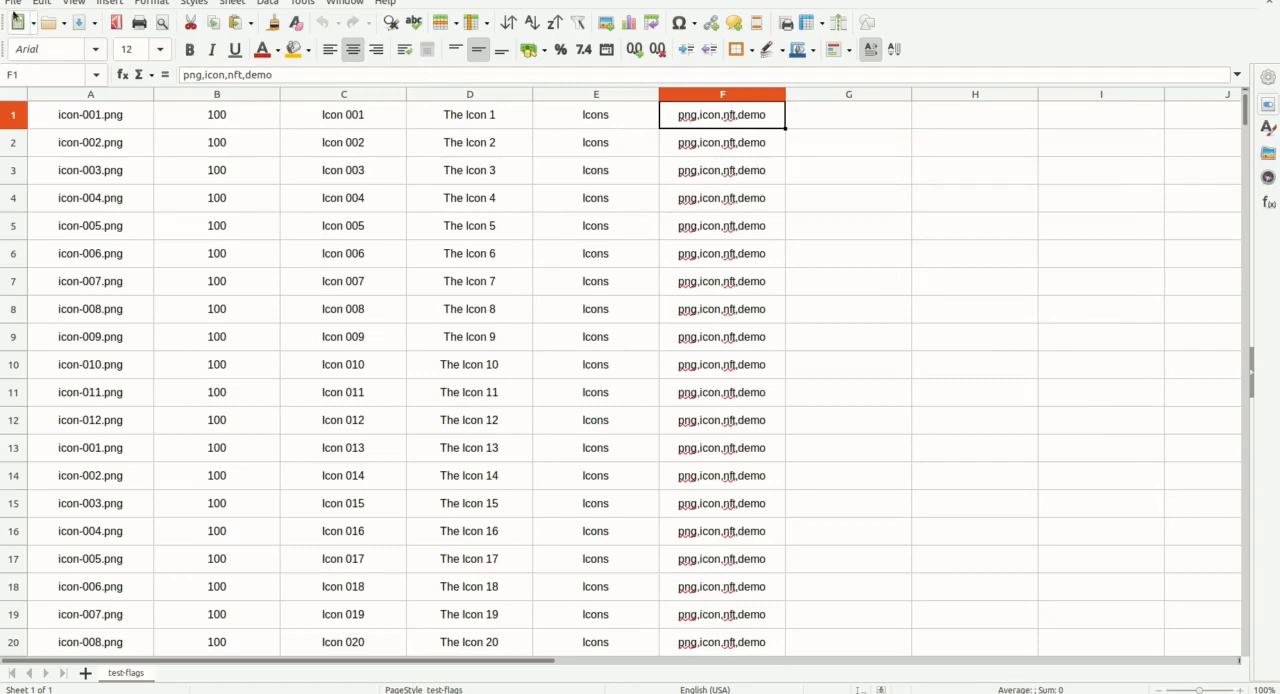
pyautogui.click(12, 4)
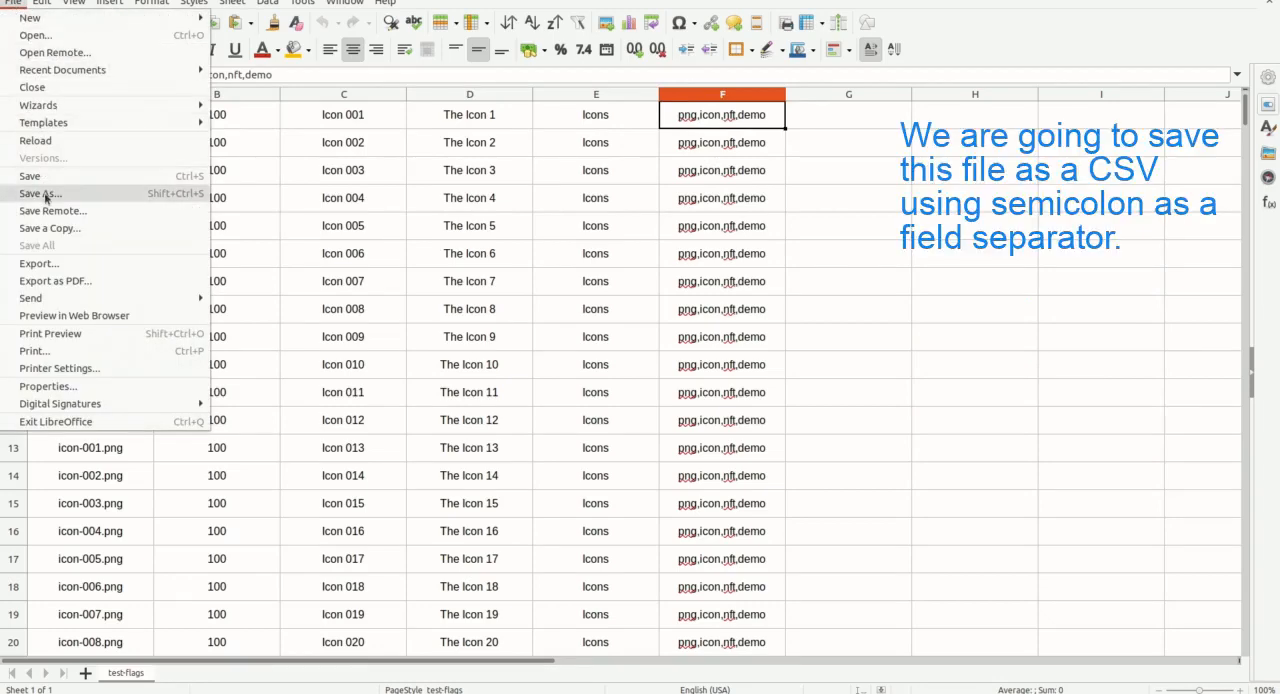
# - Save the sheet as data.csv on the Desktop in Text CSV format, keeping that format despite the warning
pyautogui.click(40, 192)
pyautogui.write('data.csv')
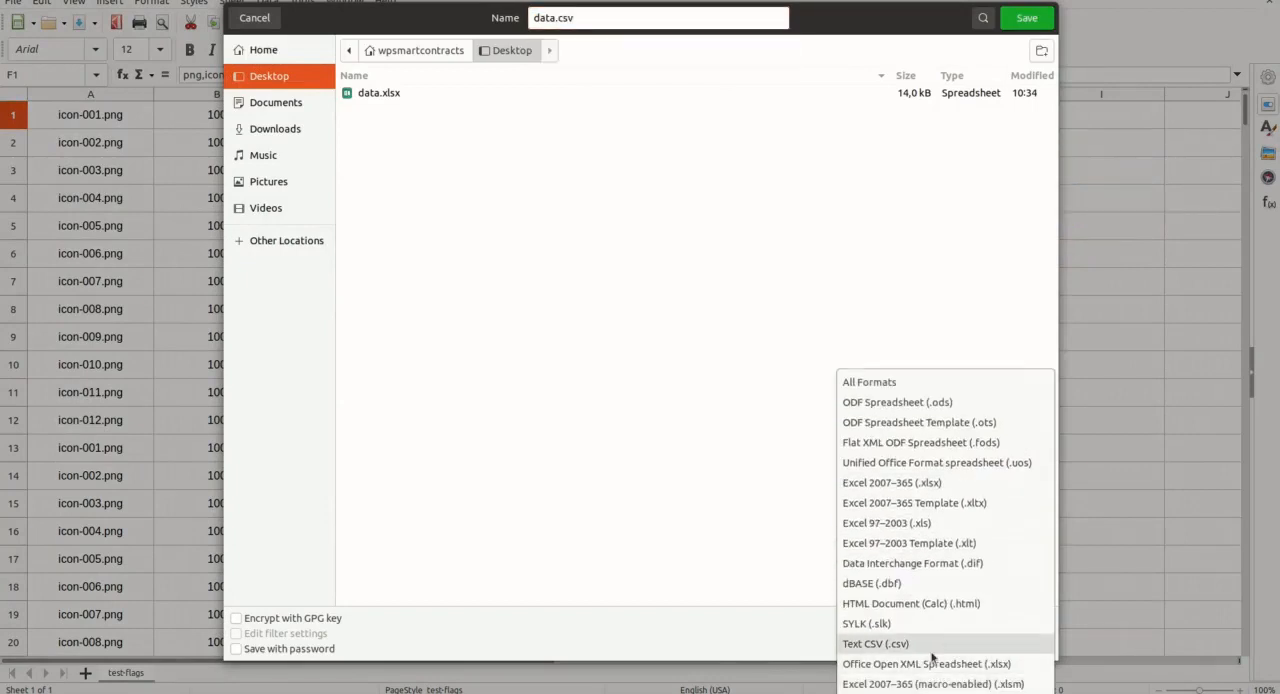
pyautogui.click(876, 644)
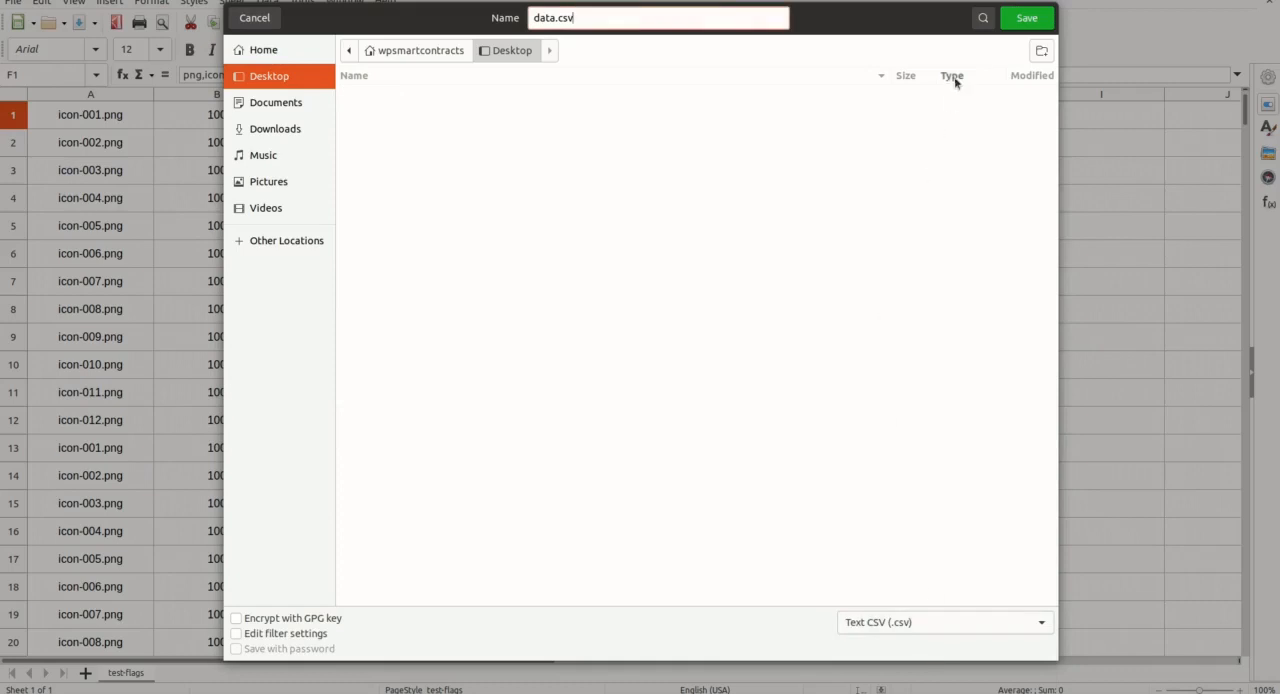
pyautogui.click(1026, 18)
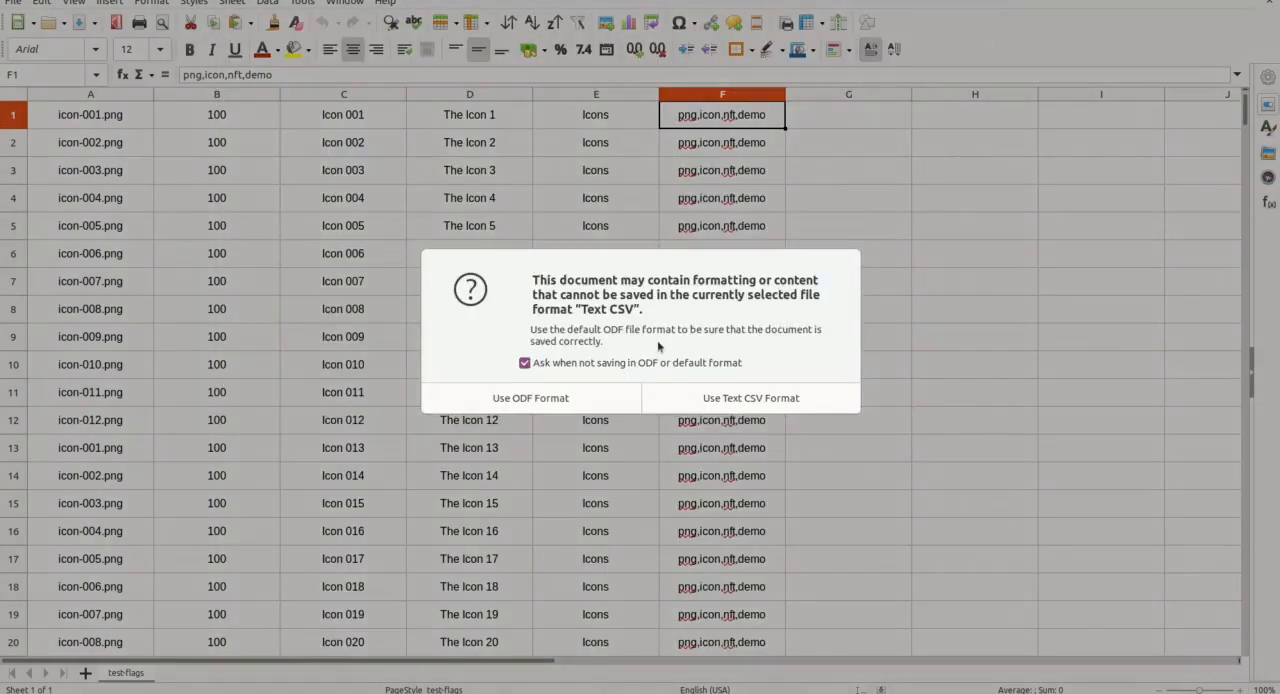
pyautogui.click(750, 398)
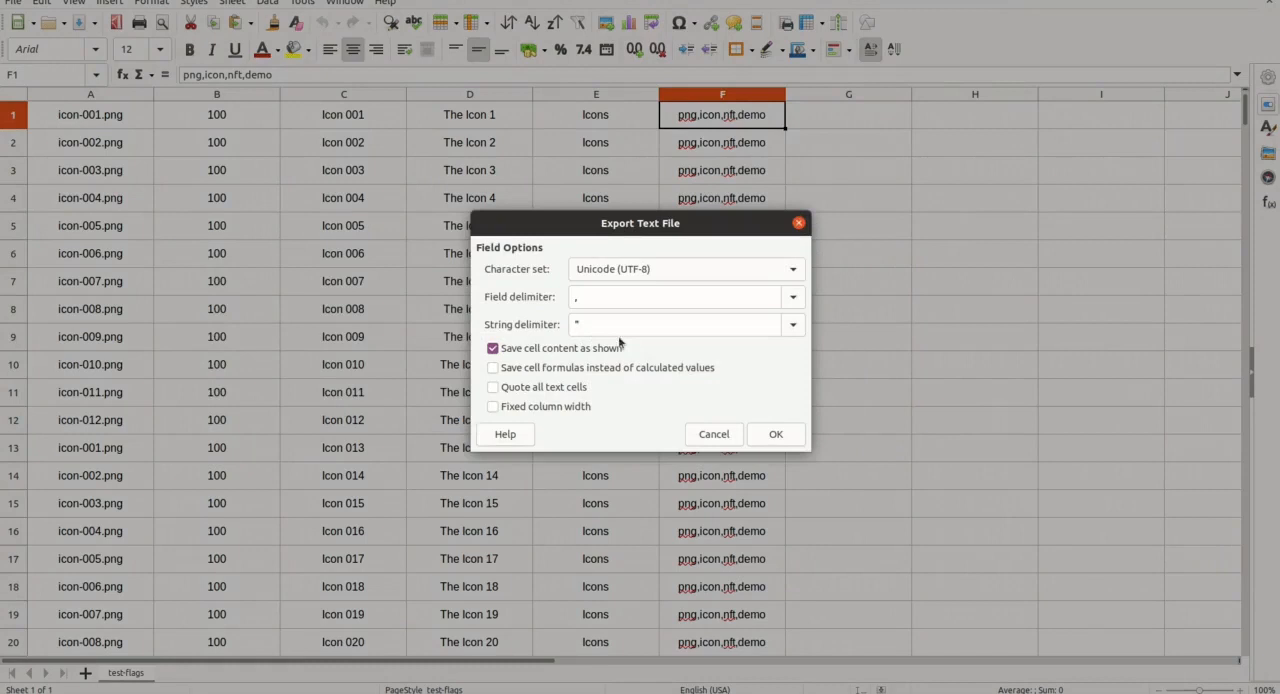
# - Export with ; as the field delimiter
pyautogui.click(680, 296)
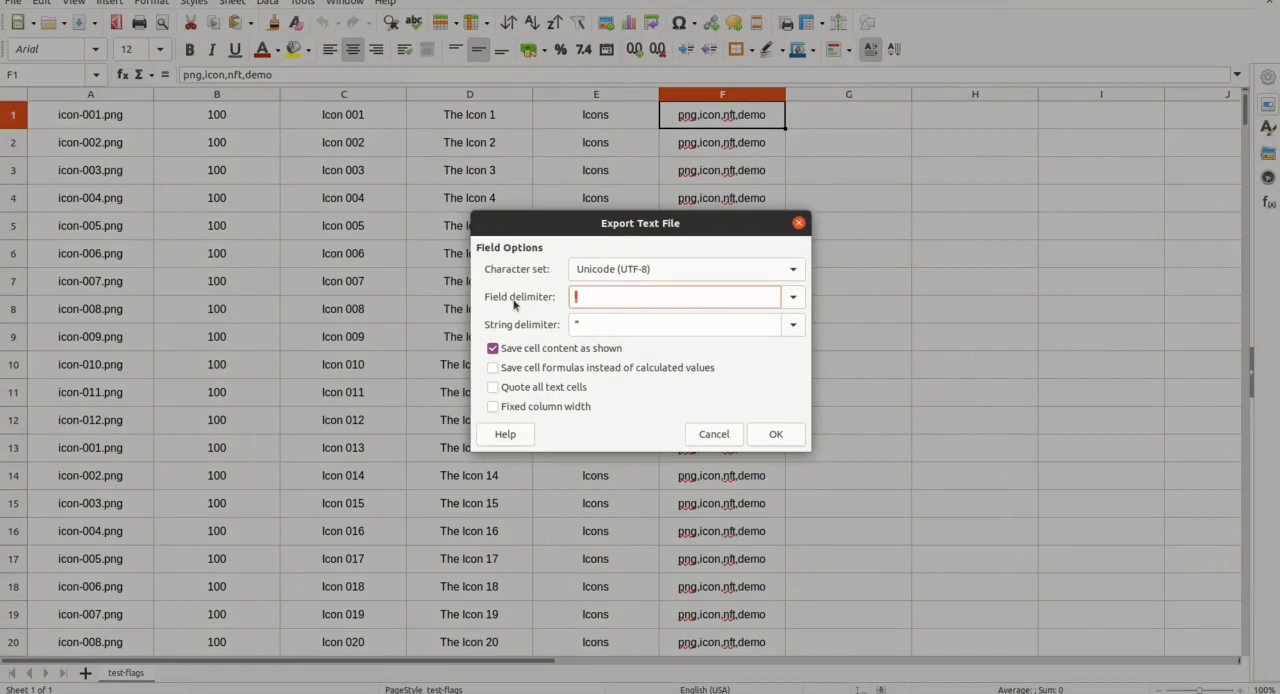
pyautogui.write(';')
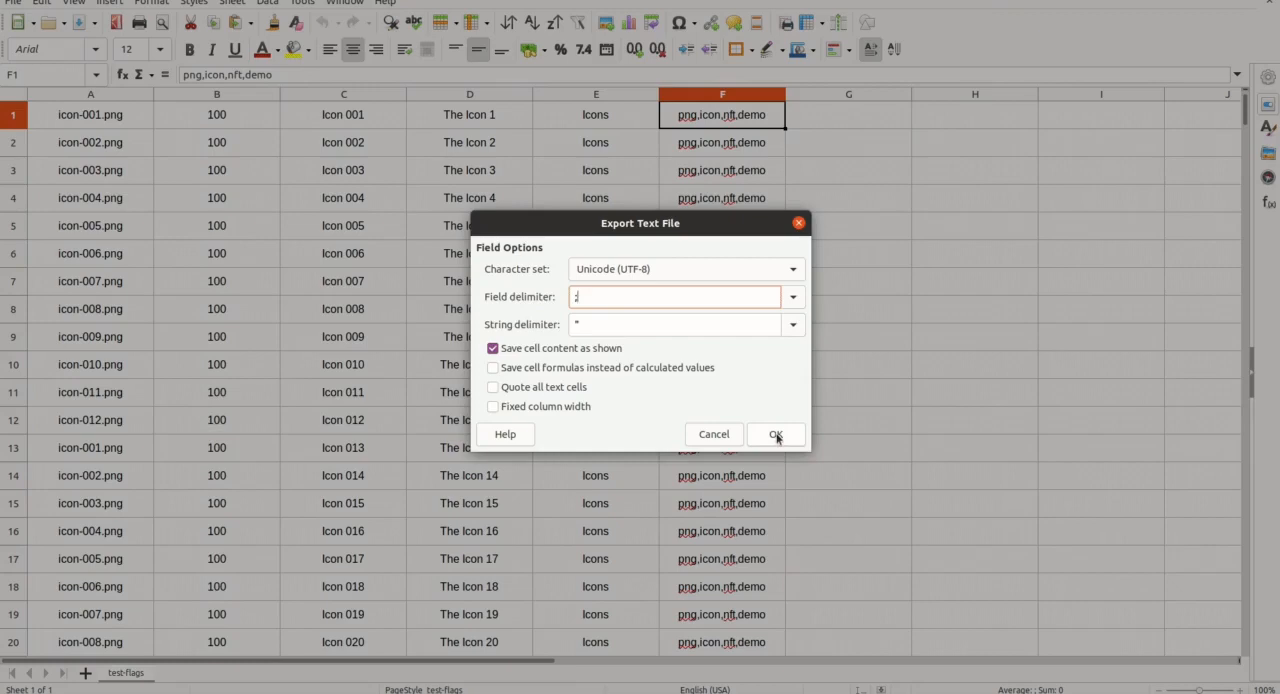
pyautogui.click(776, 434)
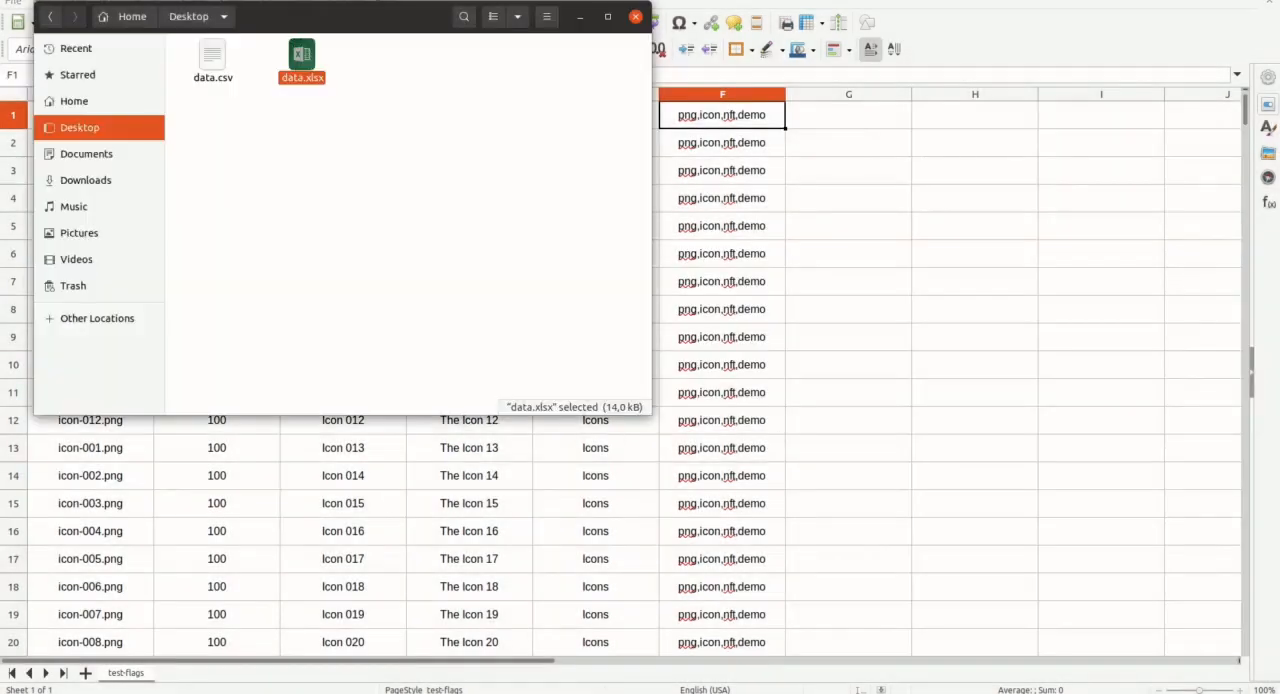
# - Open data.csv with the Text Editor, then browse to the computer's root file system
pyautogui.rightClick(212, 60)
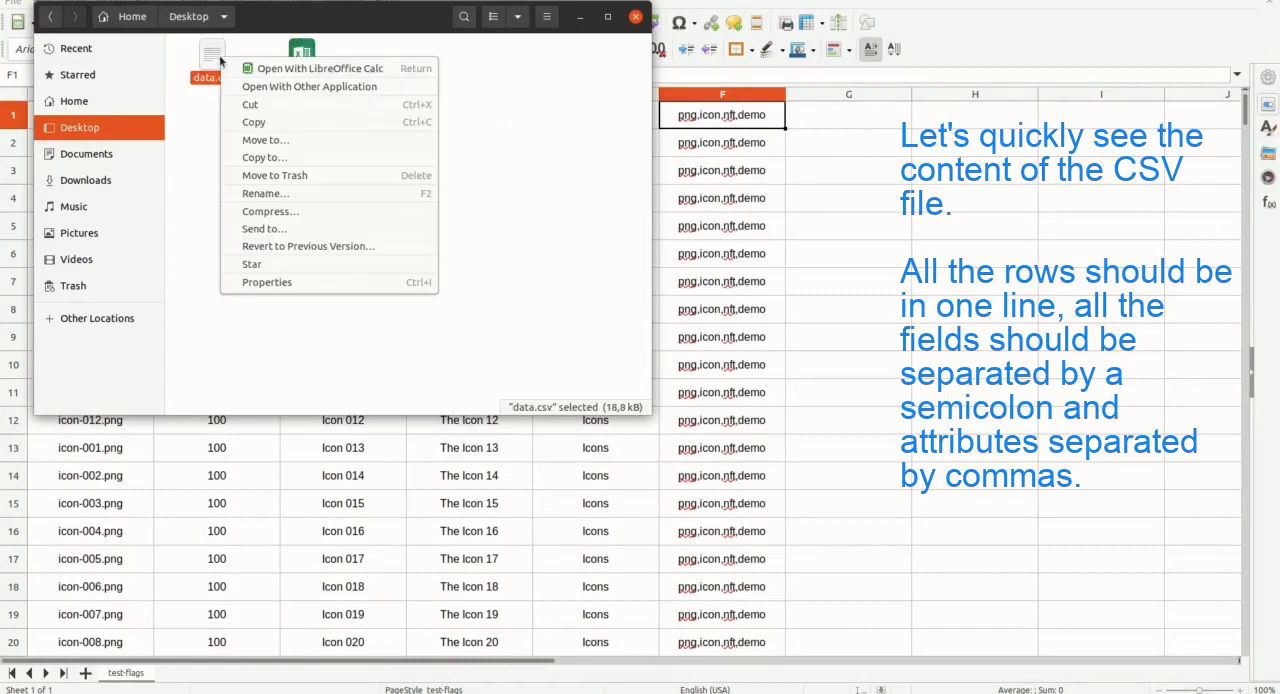
pyautogui.click(308, 86)
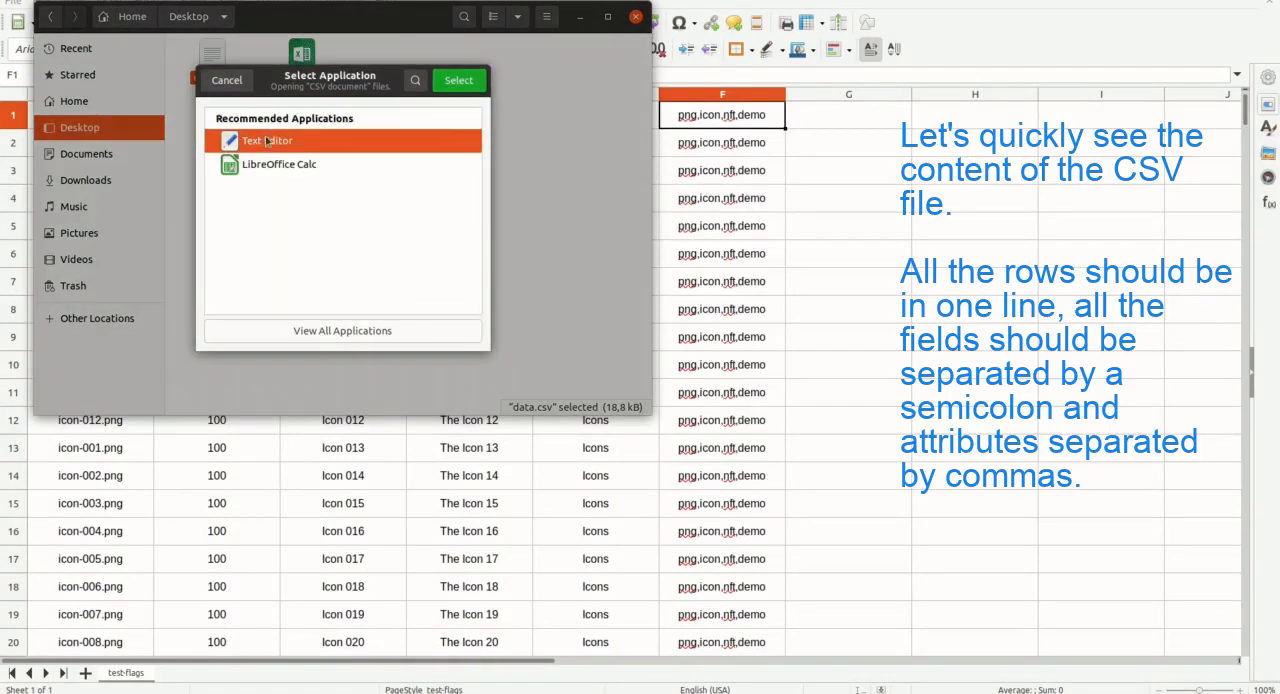
pyautogui.click(456, 80)
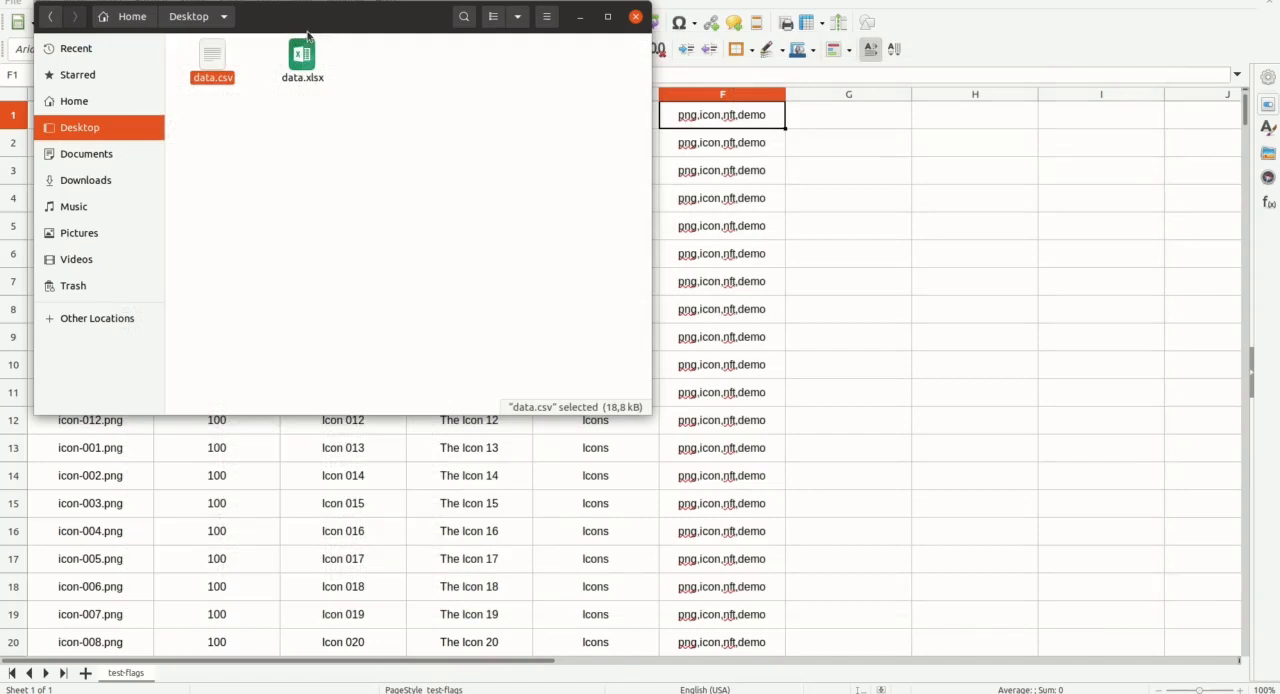
pyautogui.click(96, 318)
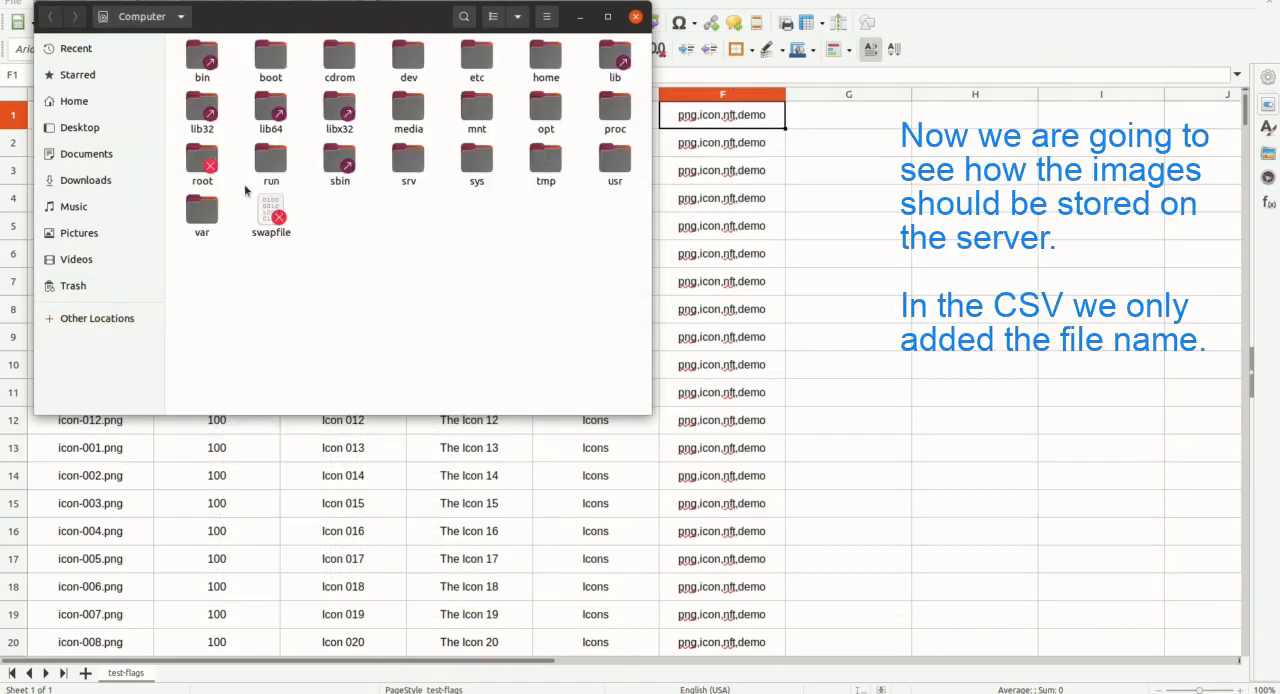
# - Navigate var > www > html > wpsc > wp-content > uploads > wpsc to the icon images folder
pyautogui.doubleClick(200, 210)
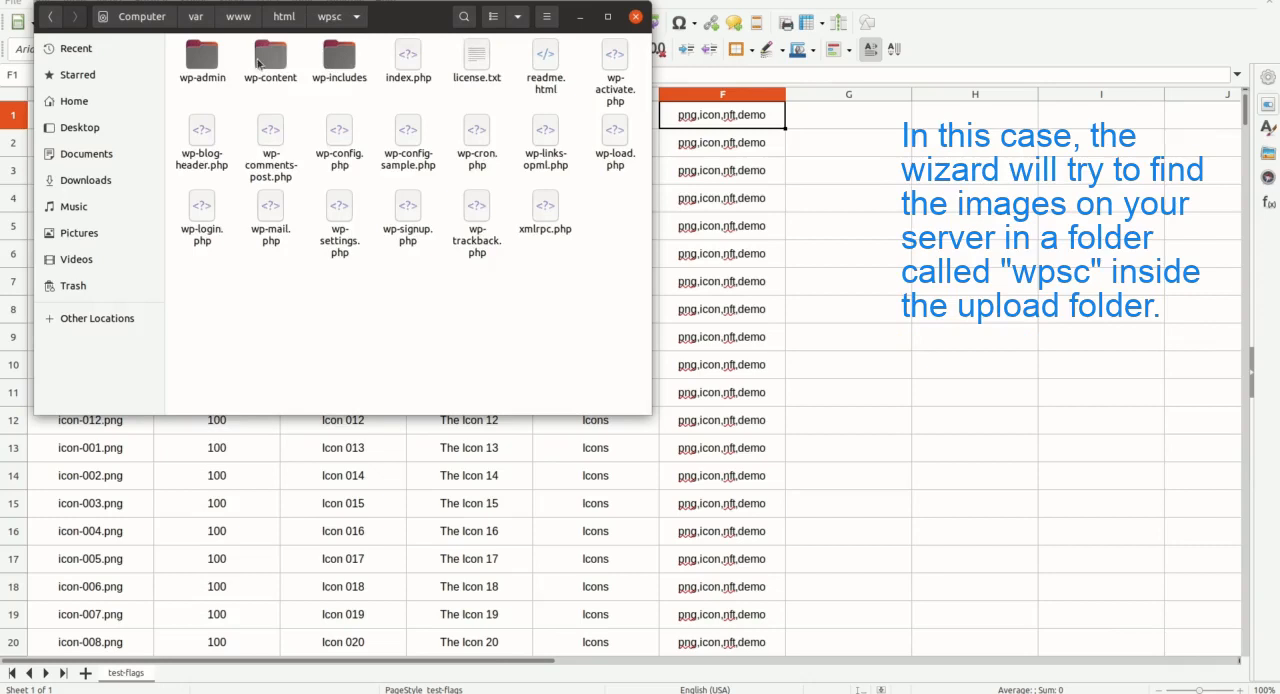
pyautogui.doubleClick(268, 56)
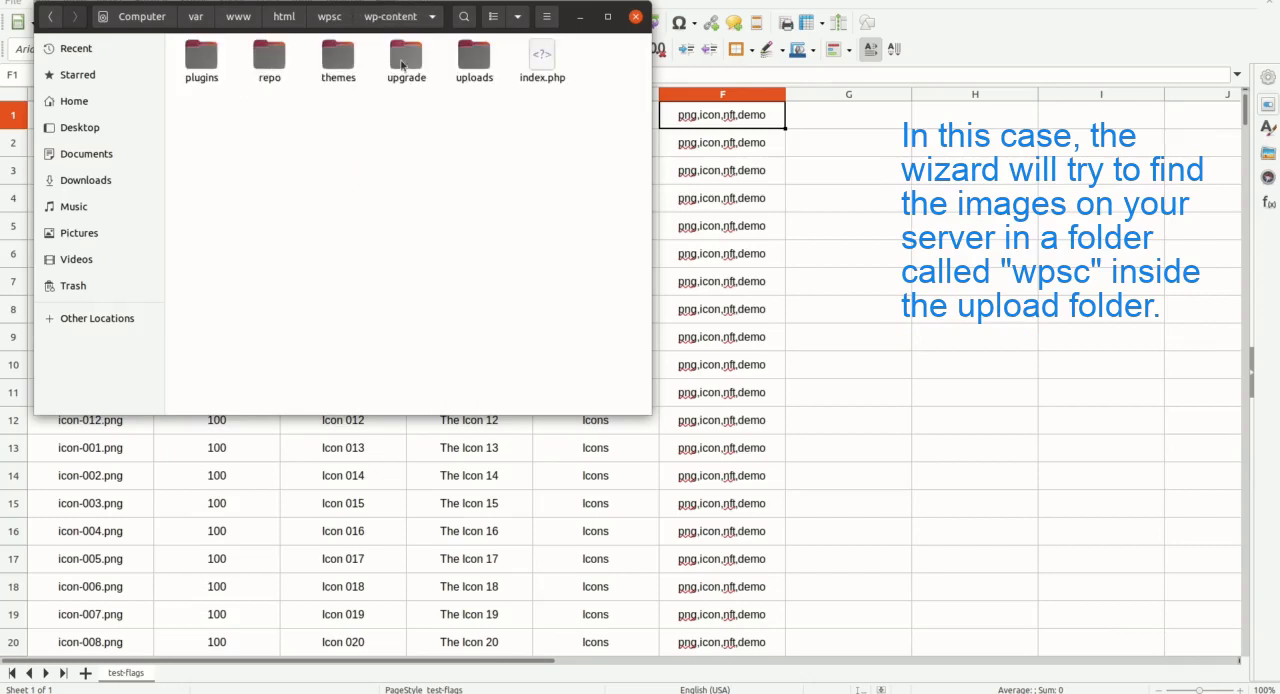
pyautogui.doubleClick(472, 56)
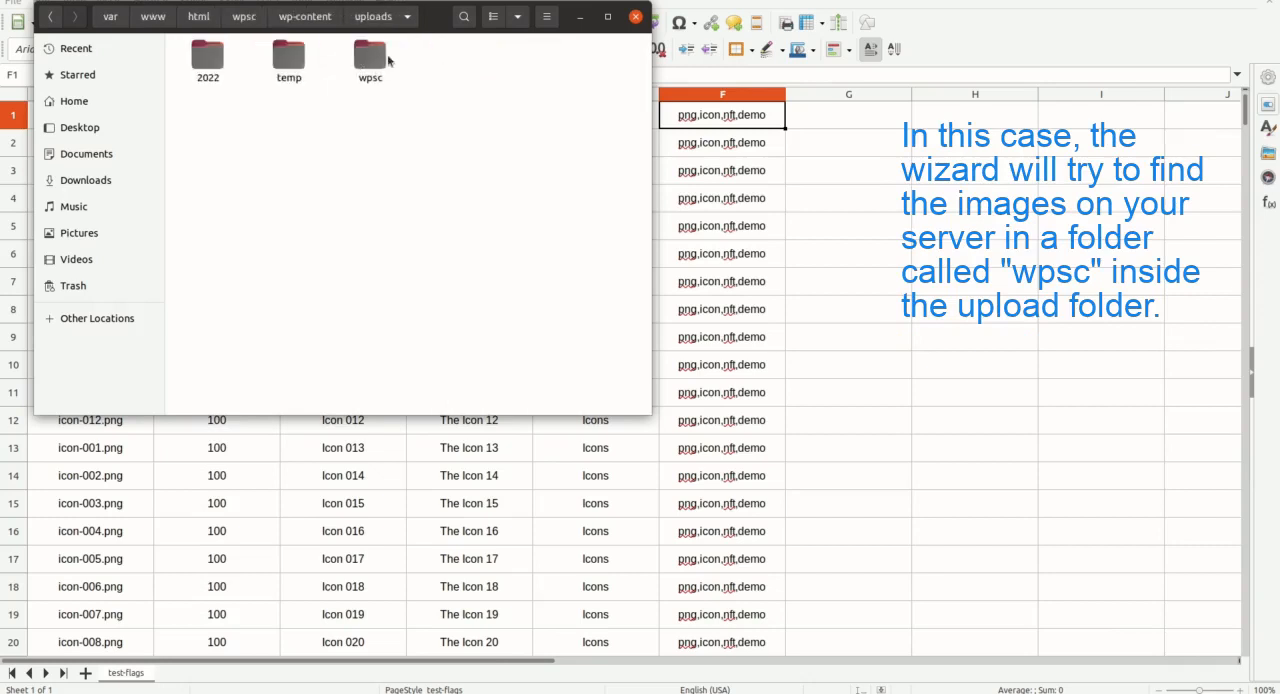
pyautogui.doubleClick(368, 56)
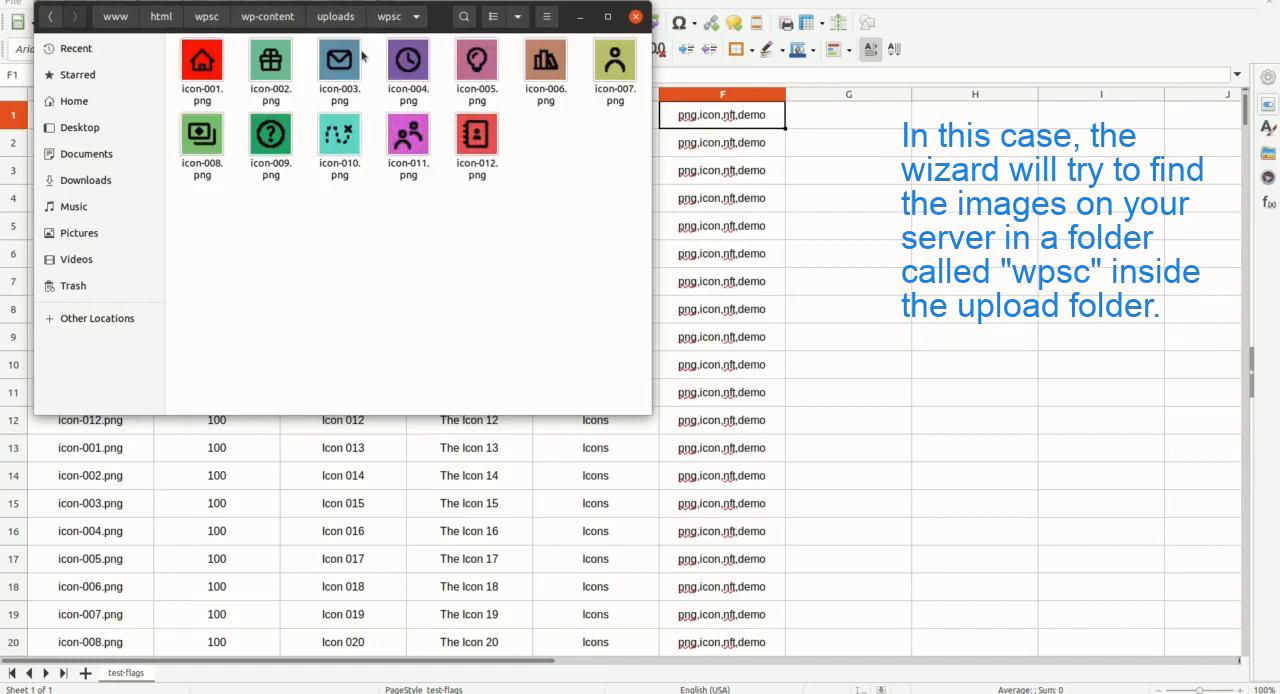
pyautogui.moveTo(248, 148)
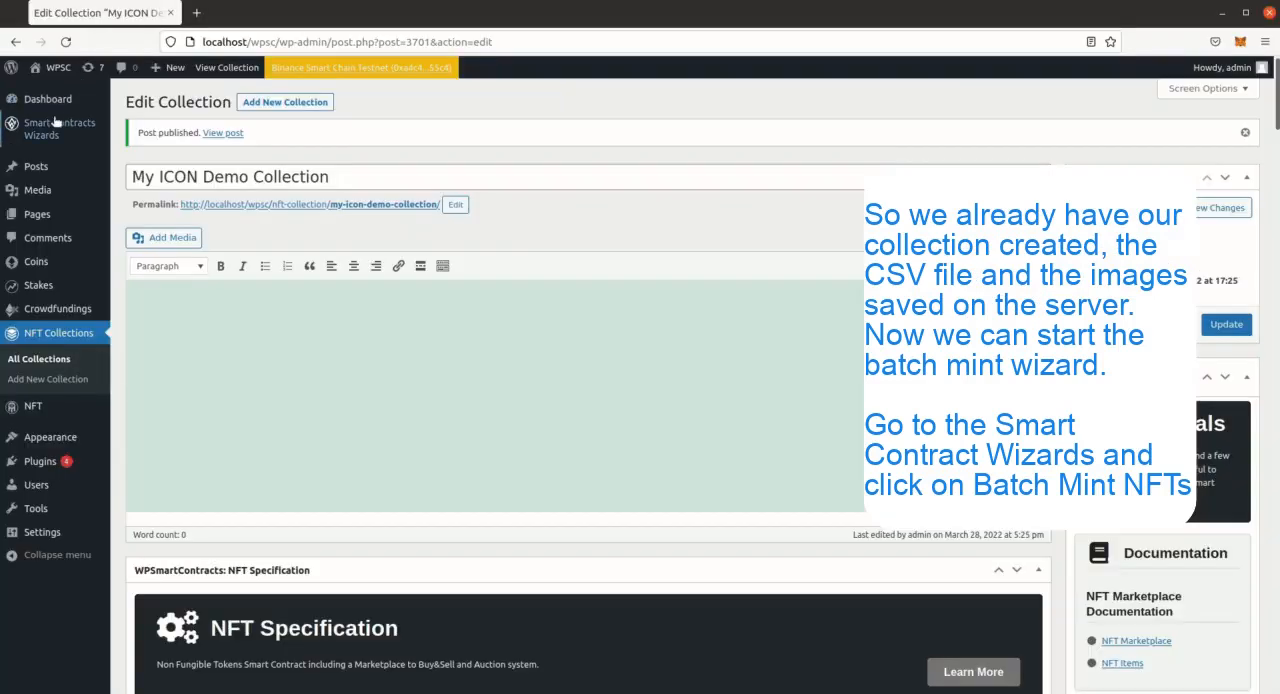
pyautogui.moveTo(46, 100)
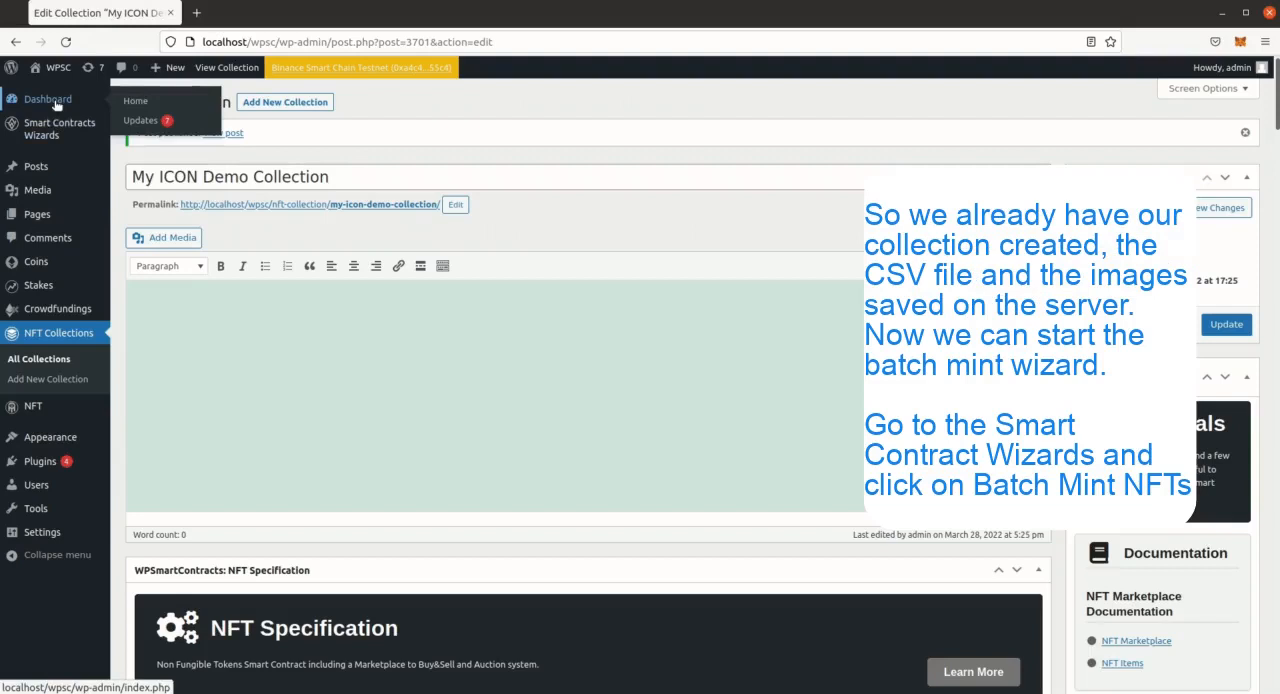
# - Open the Batch Mint NFT Wizard from the Smart Contracts Wizards page
pyautogui.click(60, 128)
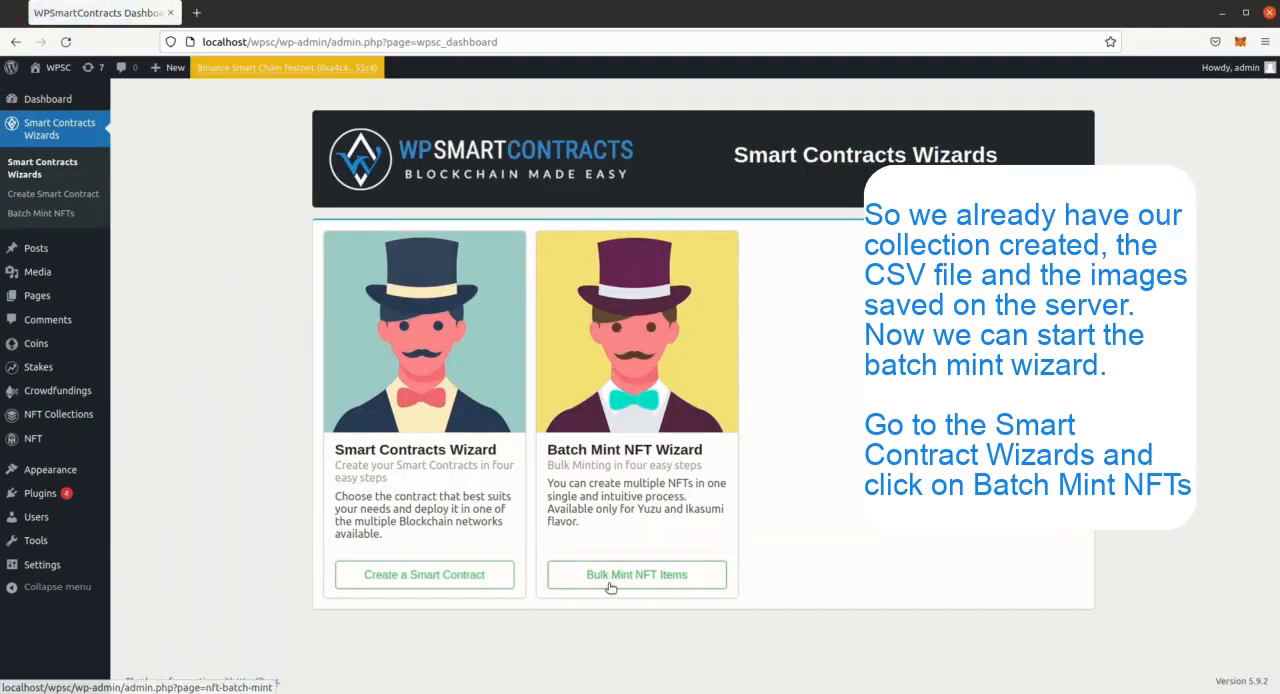
pyautogui.click(636, 574)
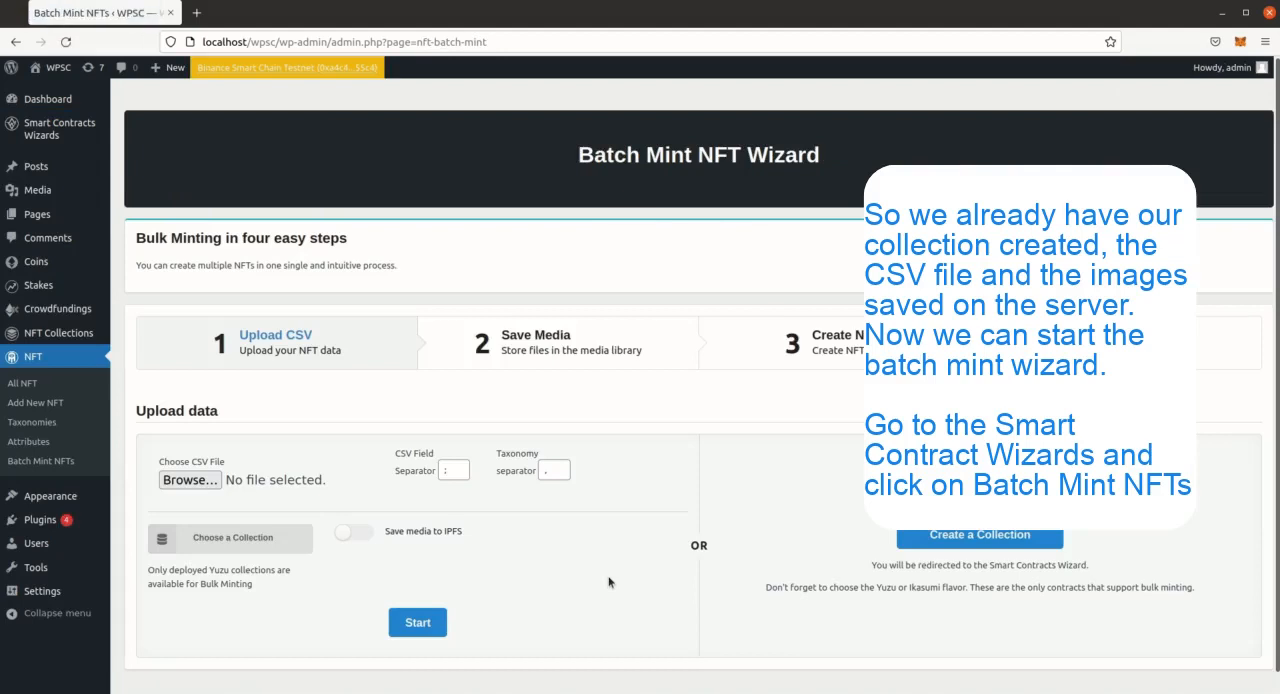
# - Upload data.csv from the Desktop, pick My ICON Demo Collection, and start processing
pyautogui.click(188, 480)
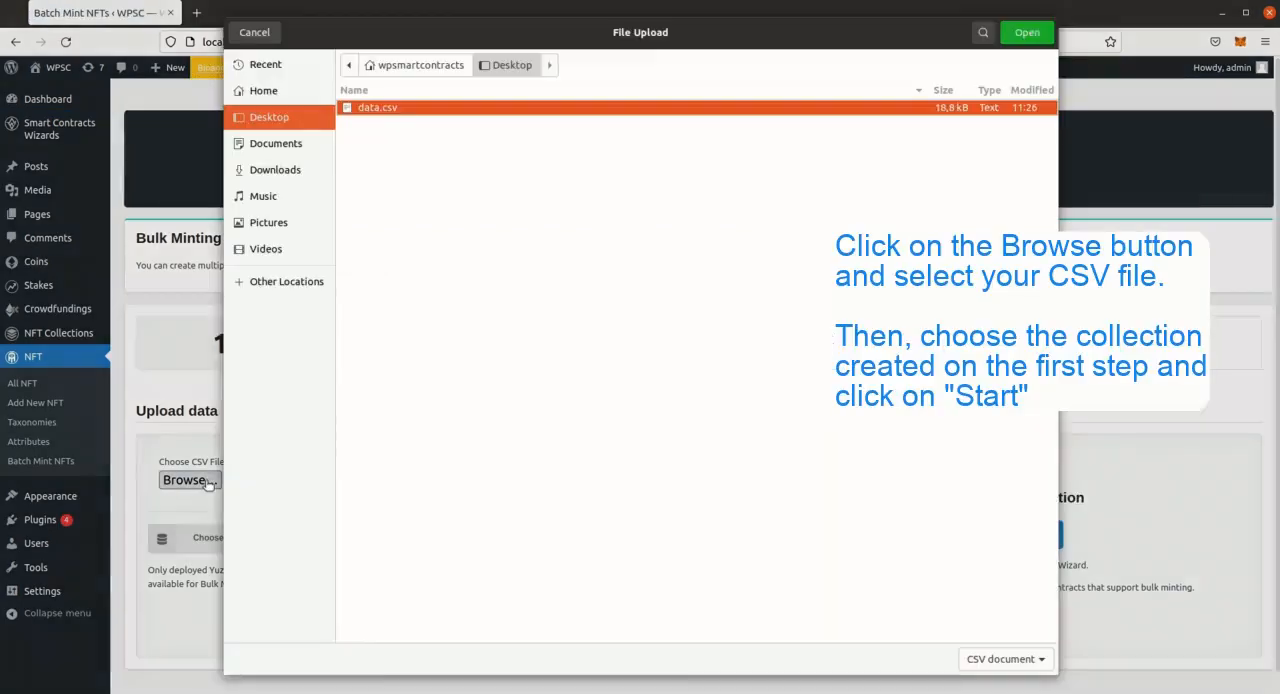
pyautogui.click(378, 108)
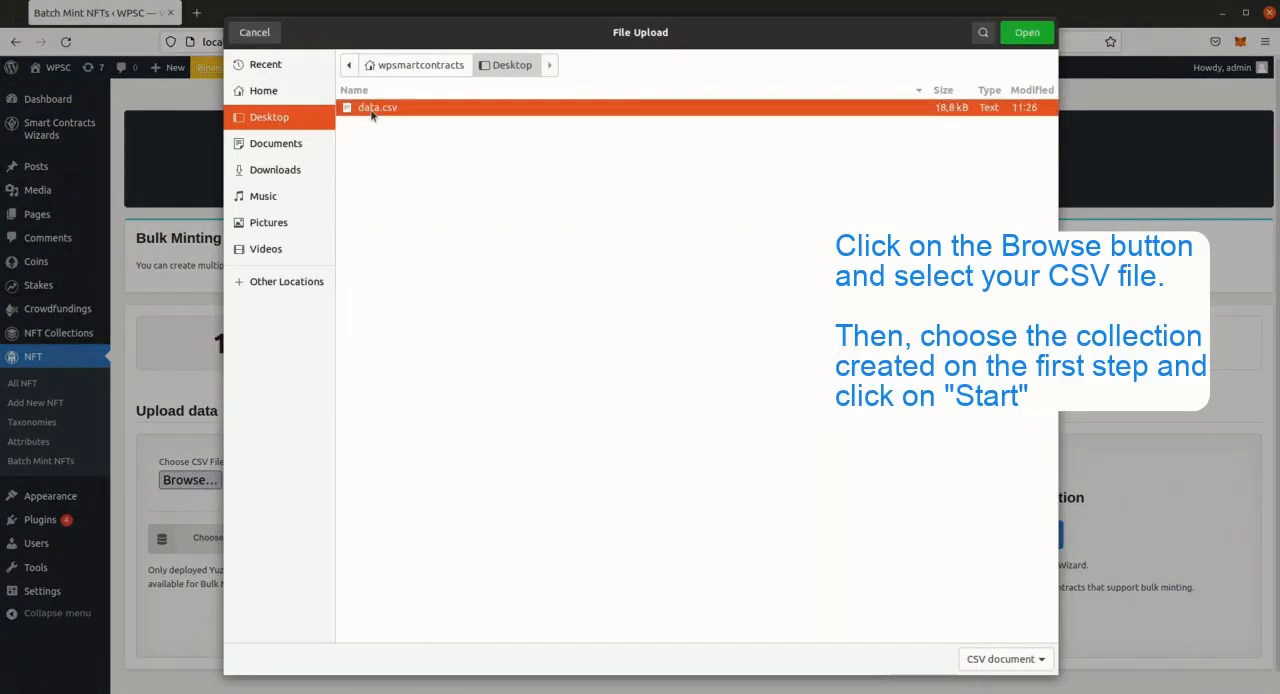
pyautogui.click(1026, 32)
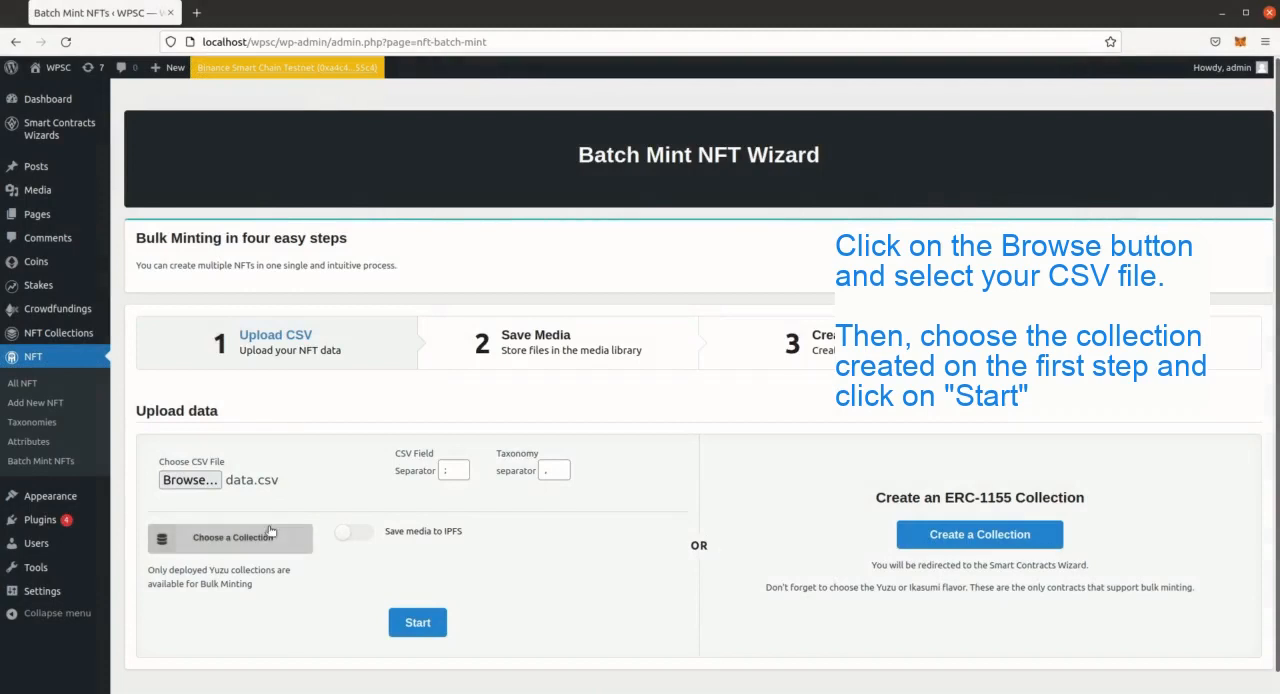
pyautogui.click(230, 536)
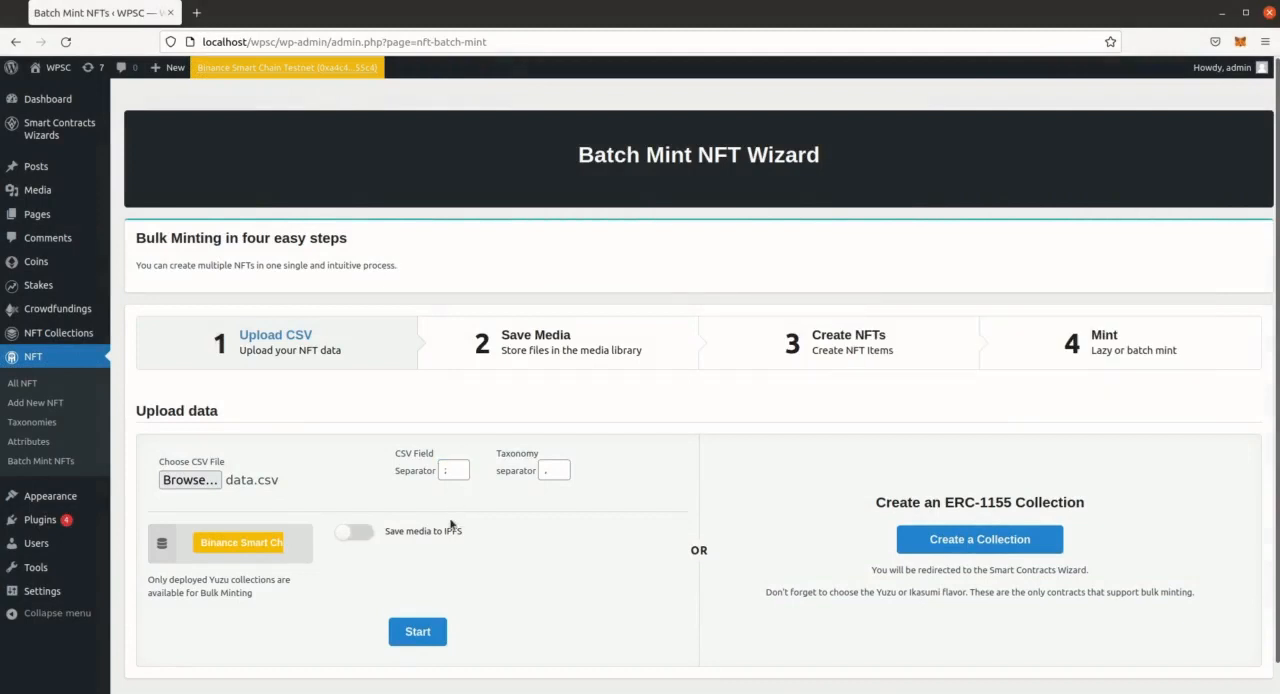
pyautogui.click(416, 632)
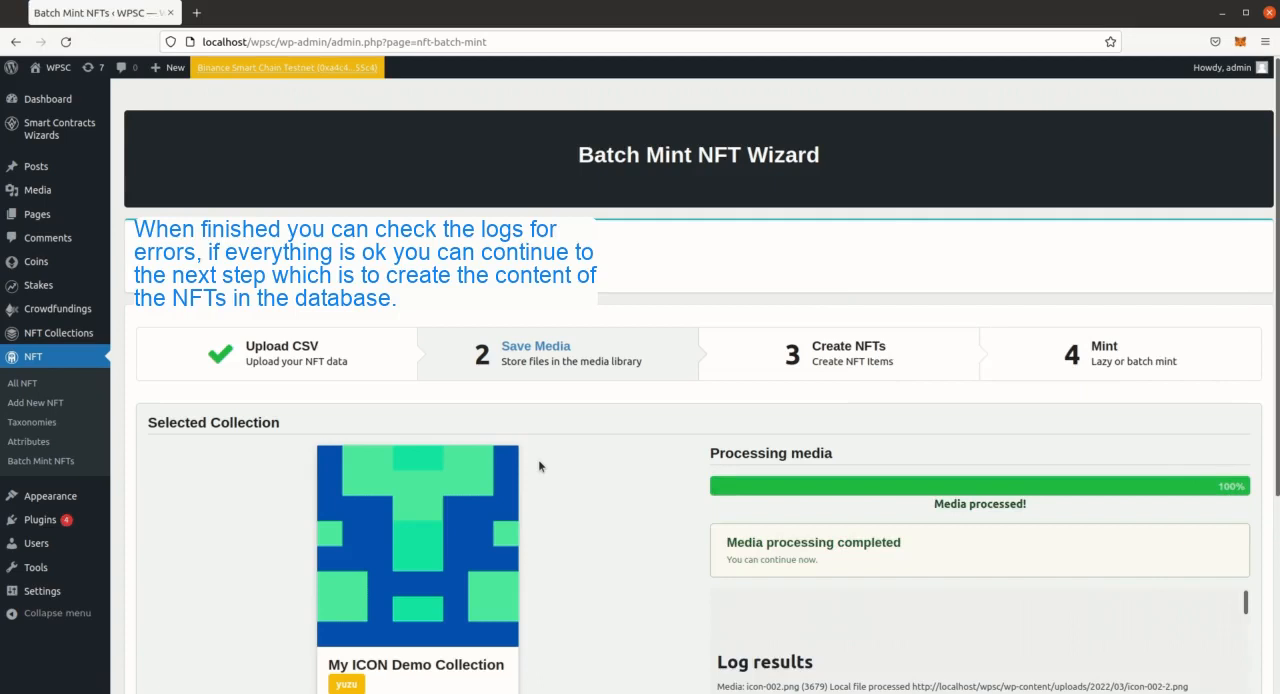
# - Scroll through the media processing log and continue to creating the NFT items
pyautogui.scroll(-3)
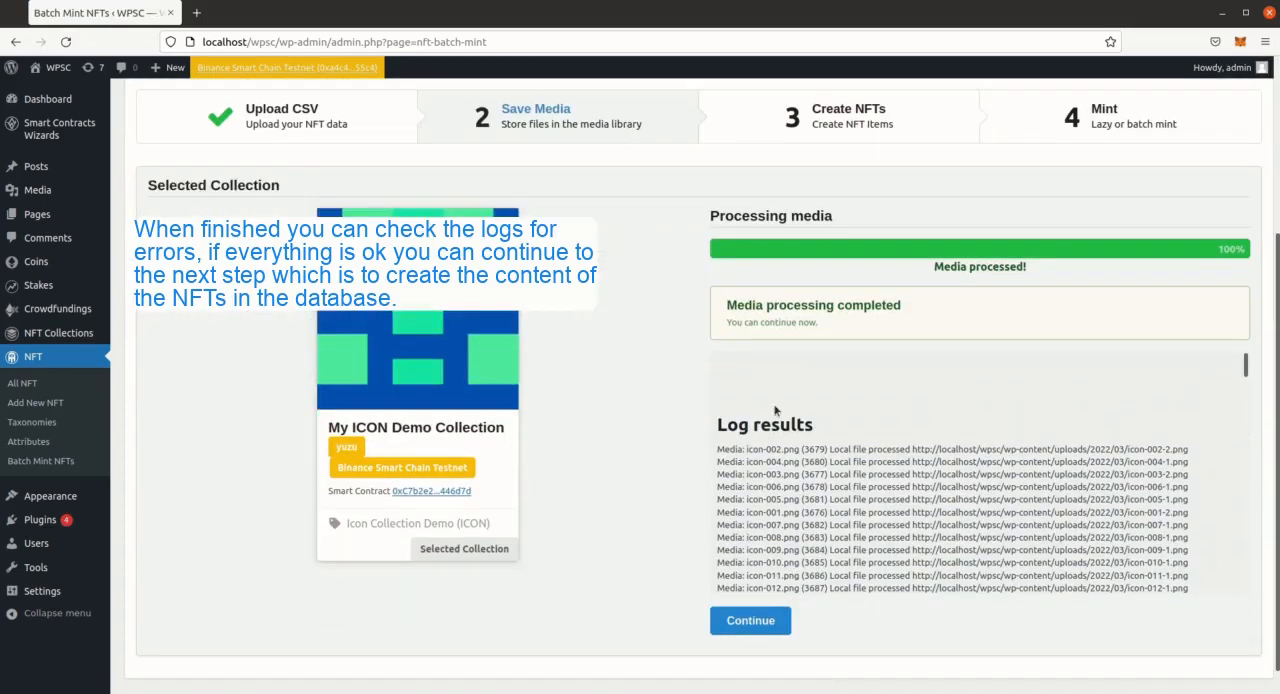
pyautogui.scroll(-3)
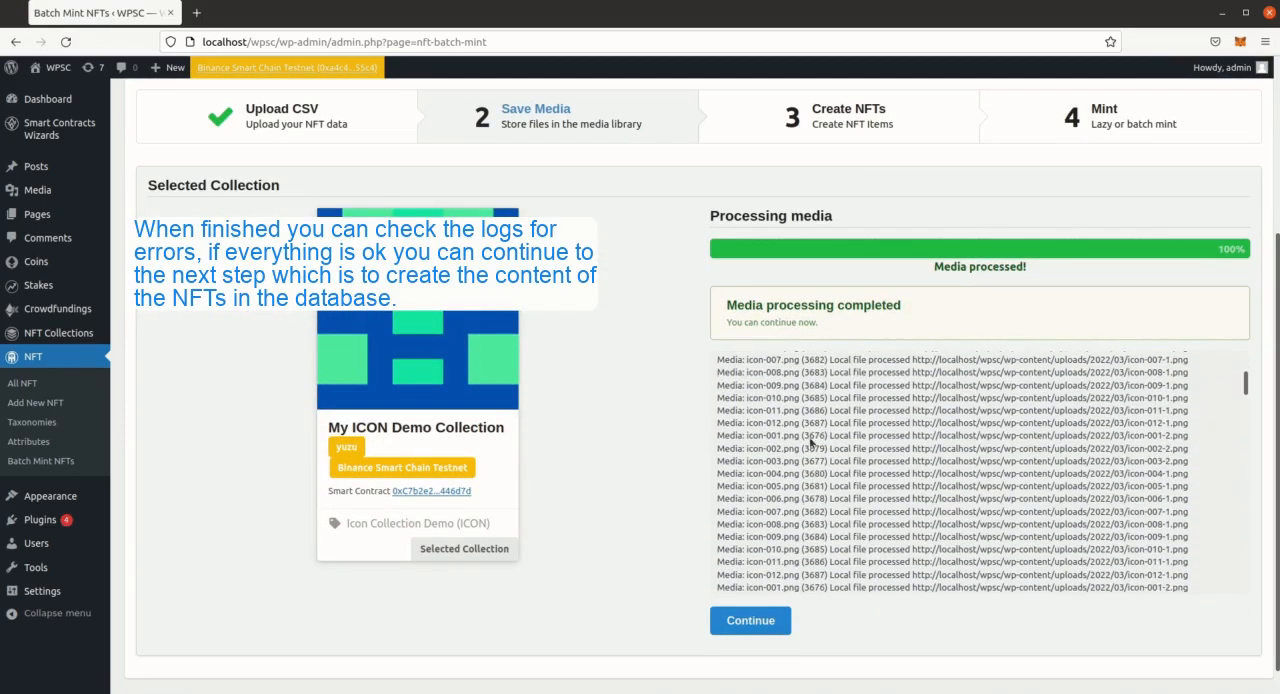
pyautogui.click(750, 620)
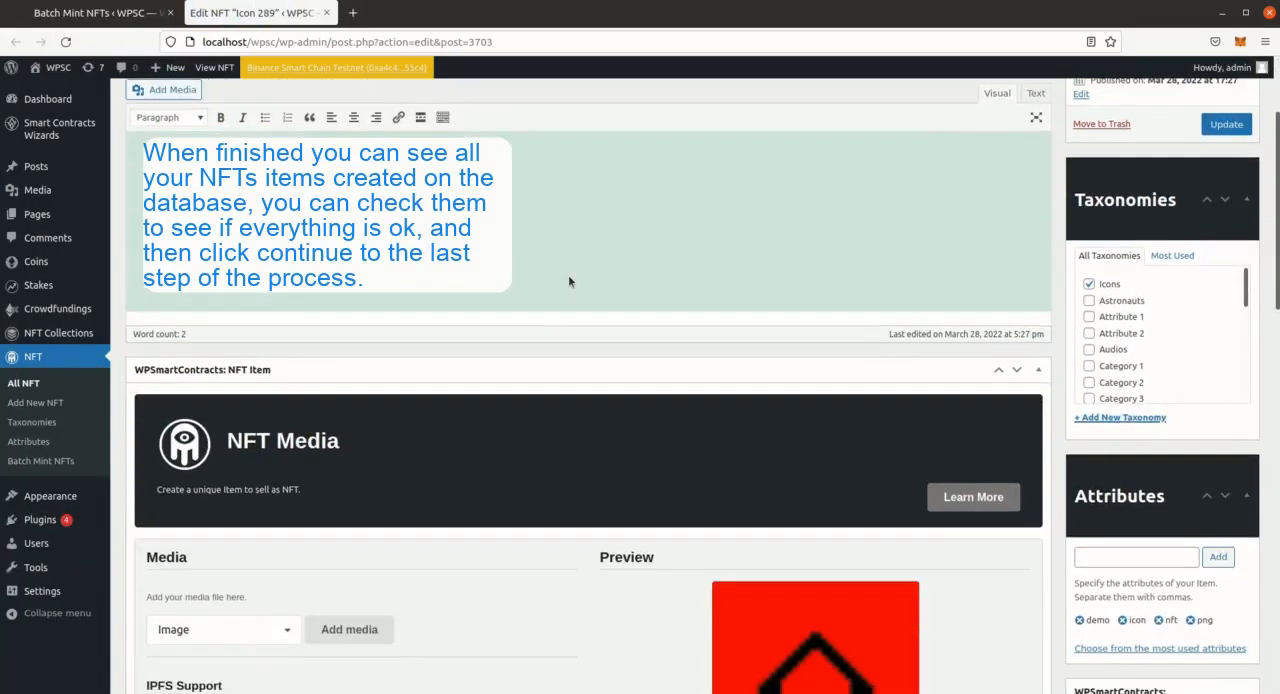
# - Scroll the NFT item's edit page down to its Preview with the red house image
pyautogui.scroll(-3)
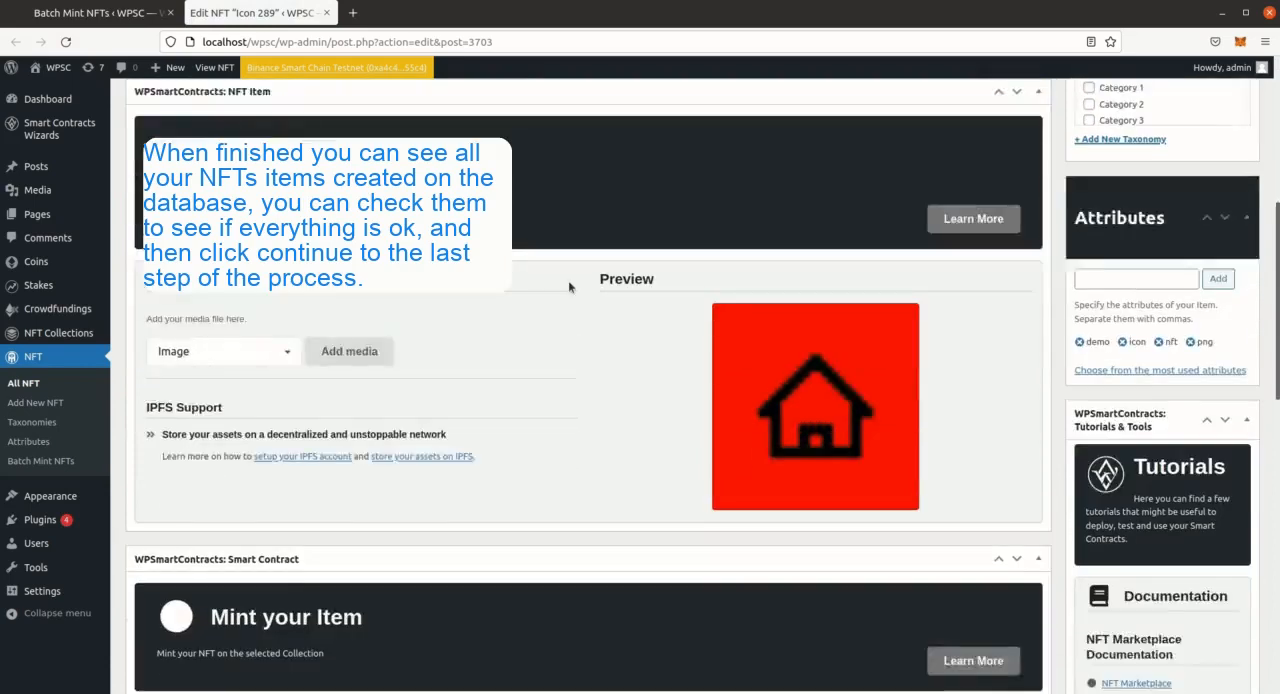
pyautogui.scroll(-3)
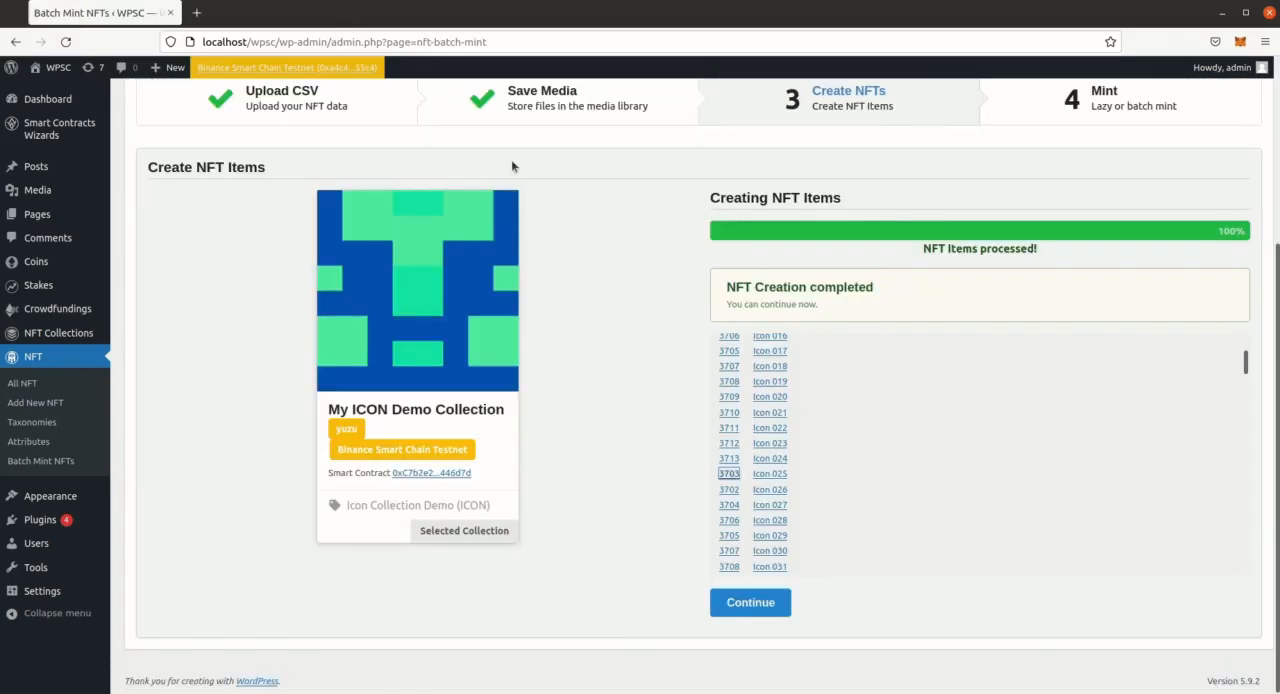
# - Continue to the Mint step, mint Batch 1/3 and confirm its MetaMask transaction
pyautogui.click(750, 602)
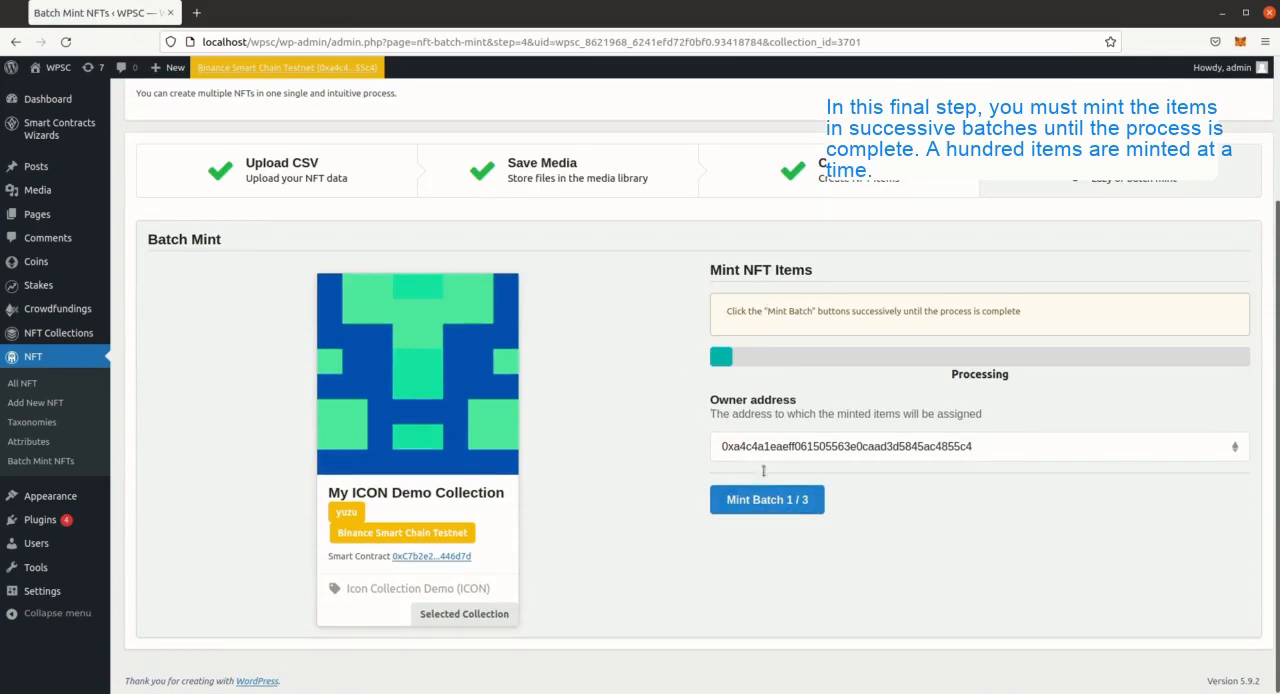
pyautogui.click(766, 498)
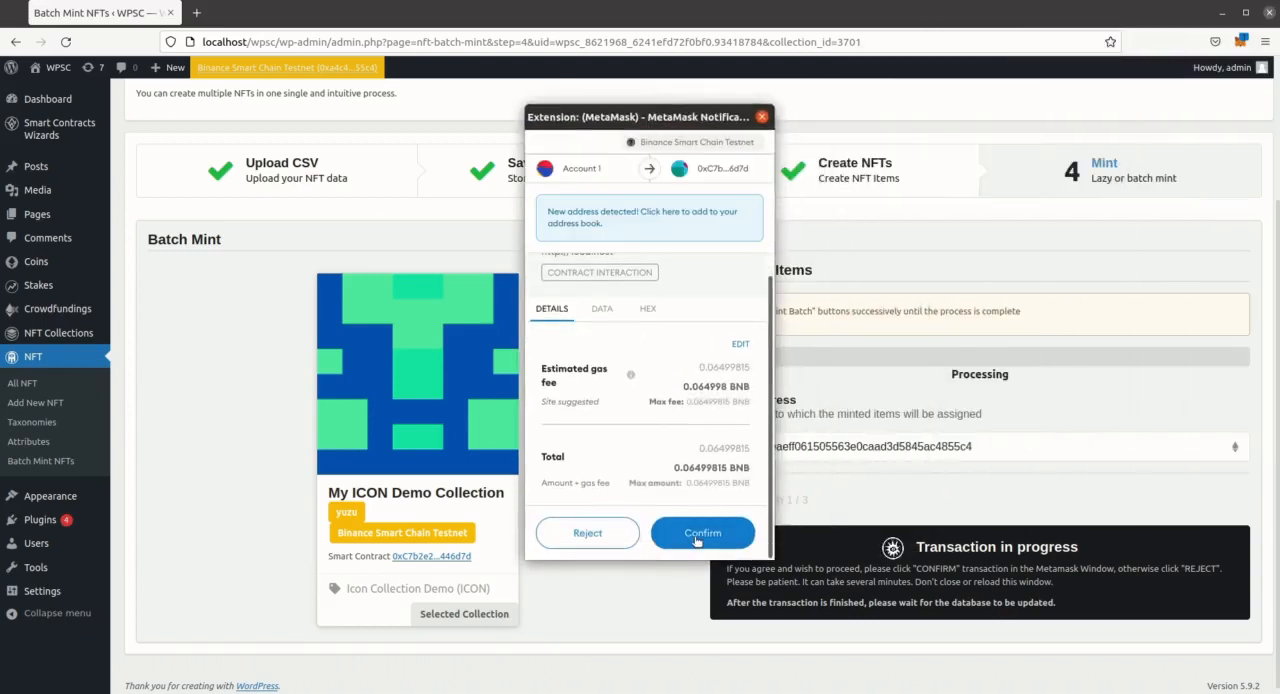
pyautogui.click(702, 532)
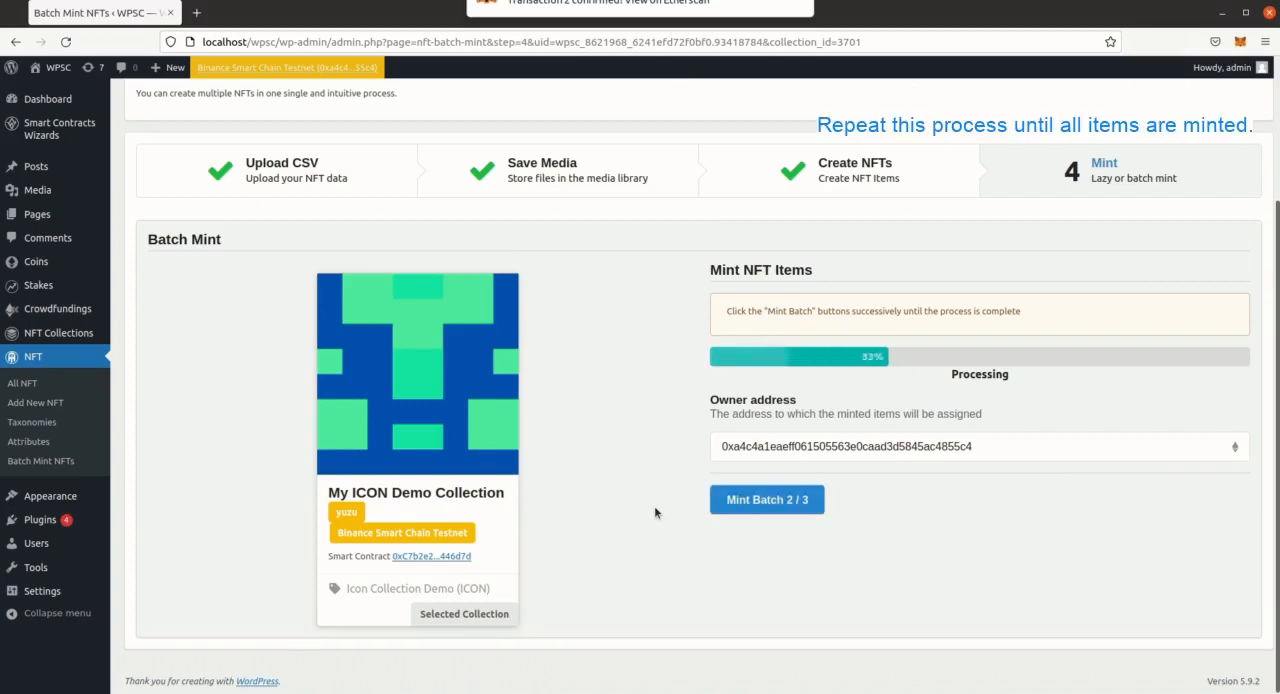
# - Mint Batch 2/3 and confirm its transaction in the MetaMask notification window
pyautogui.click(768, 498)
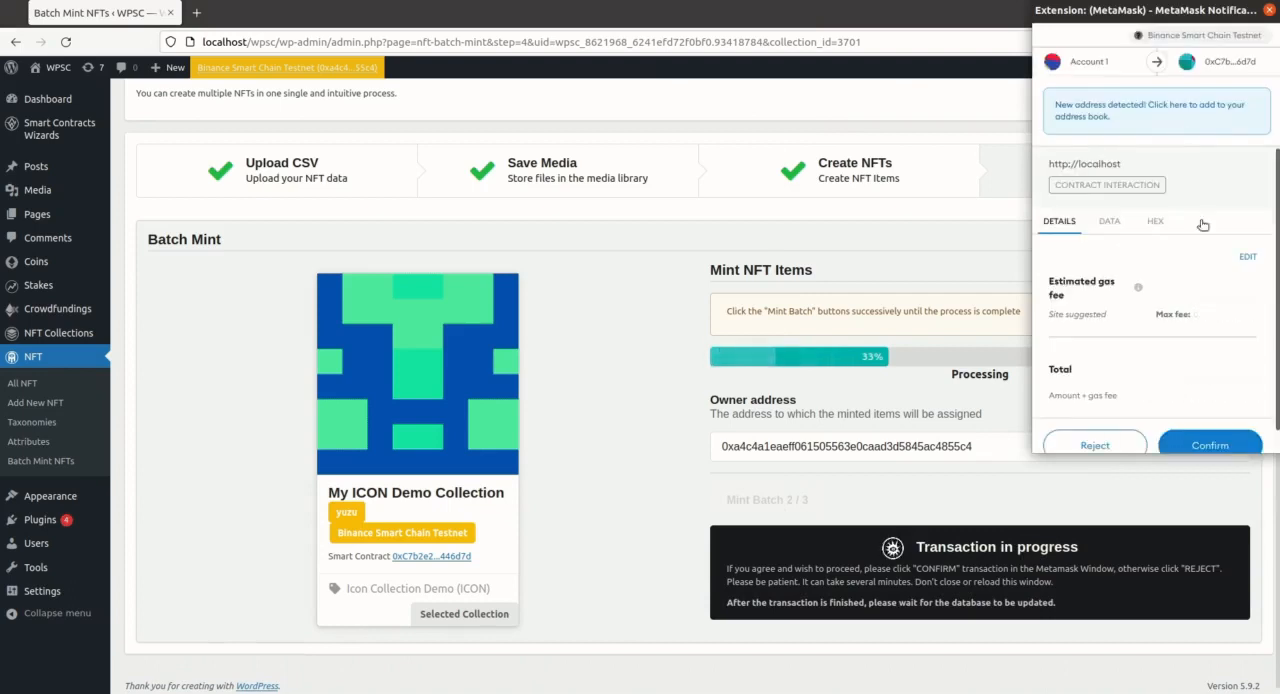
pyautogui.click(1208, 444)
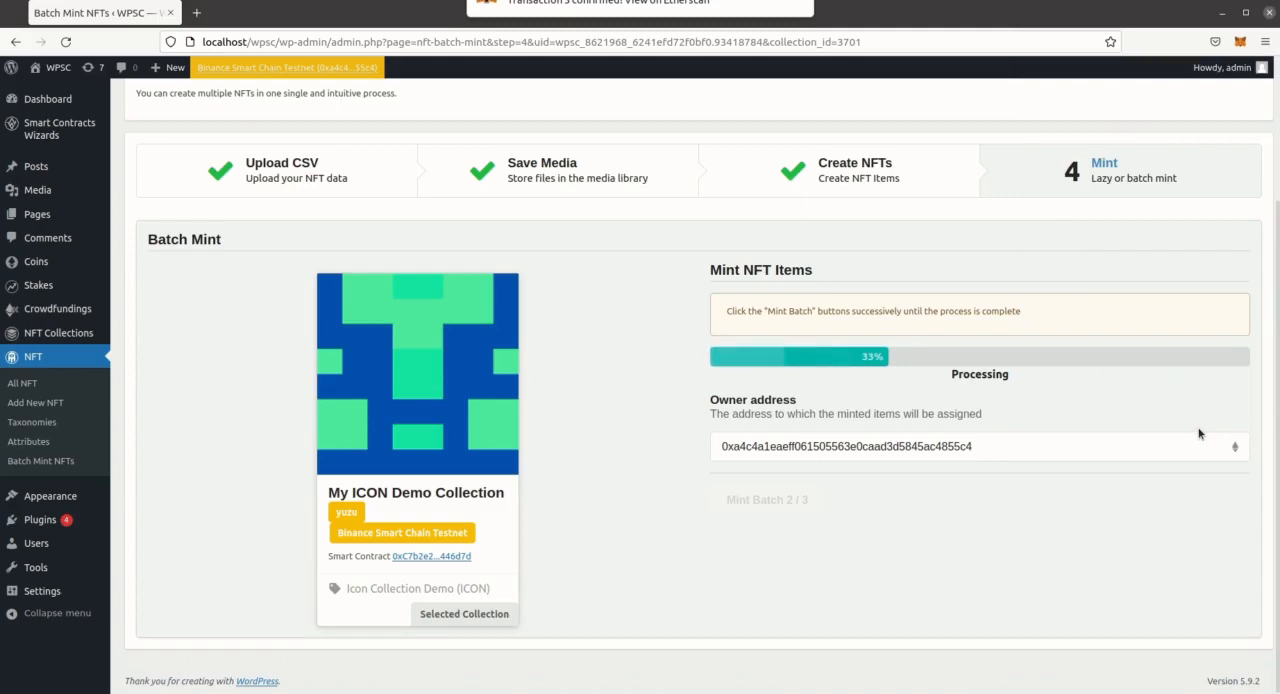
# - Mint Batch 3/3 and confirm it in MetaMask until Batch Mint Finished shows 100%
pyautogui.click(768, 498)
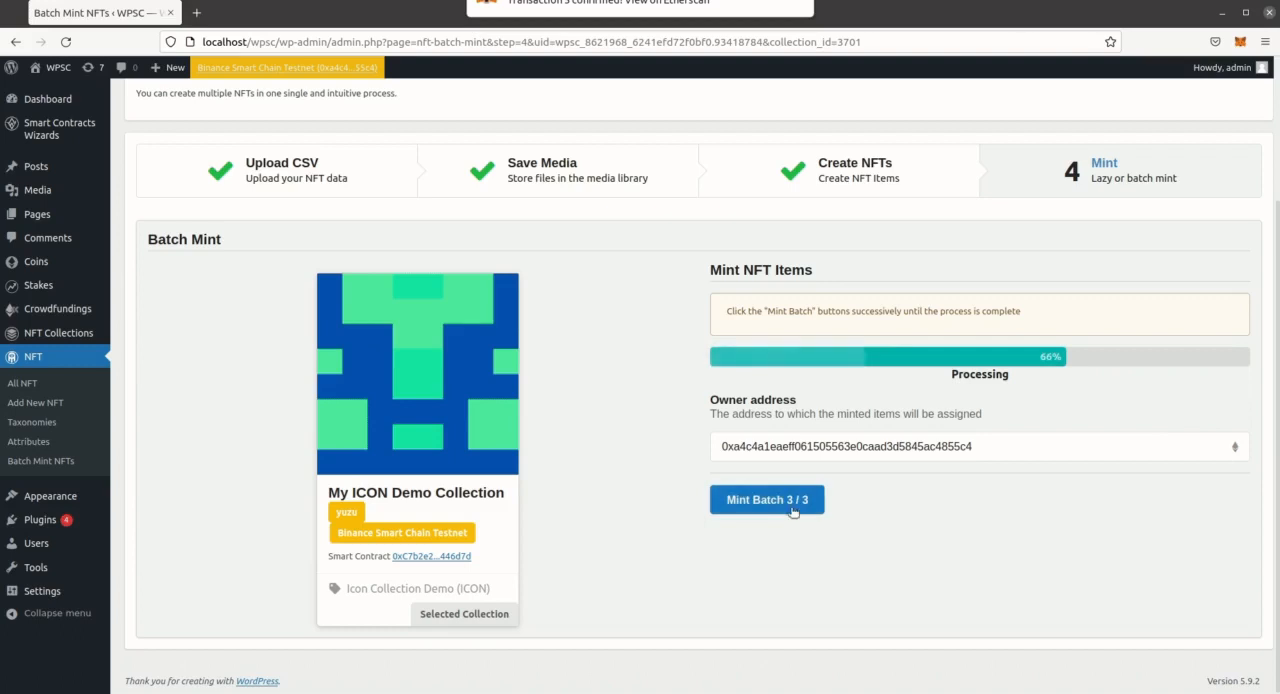
pyautogui.click(768, 498)
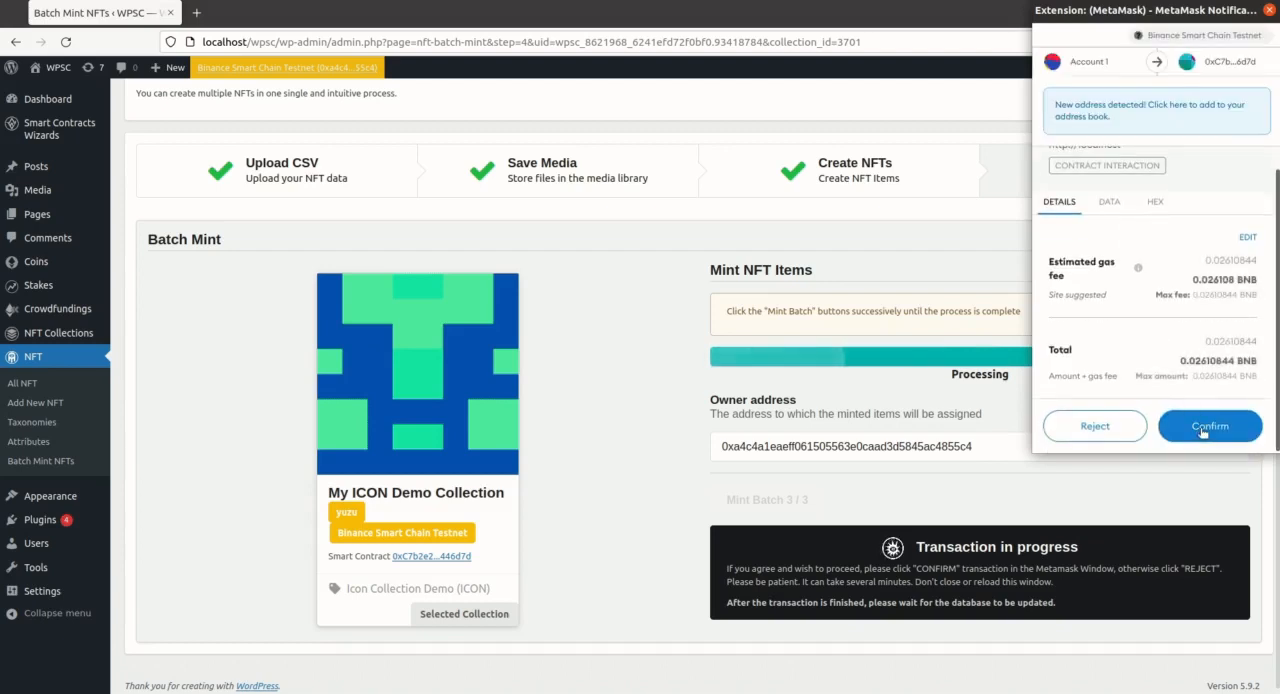
pyautogui.click(1208, 424)
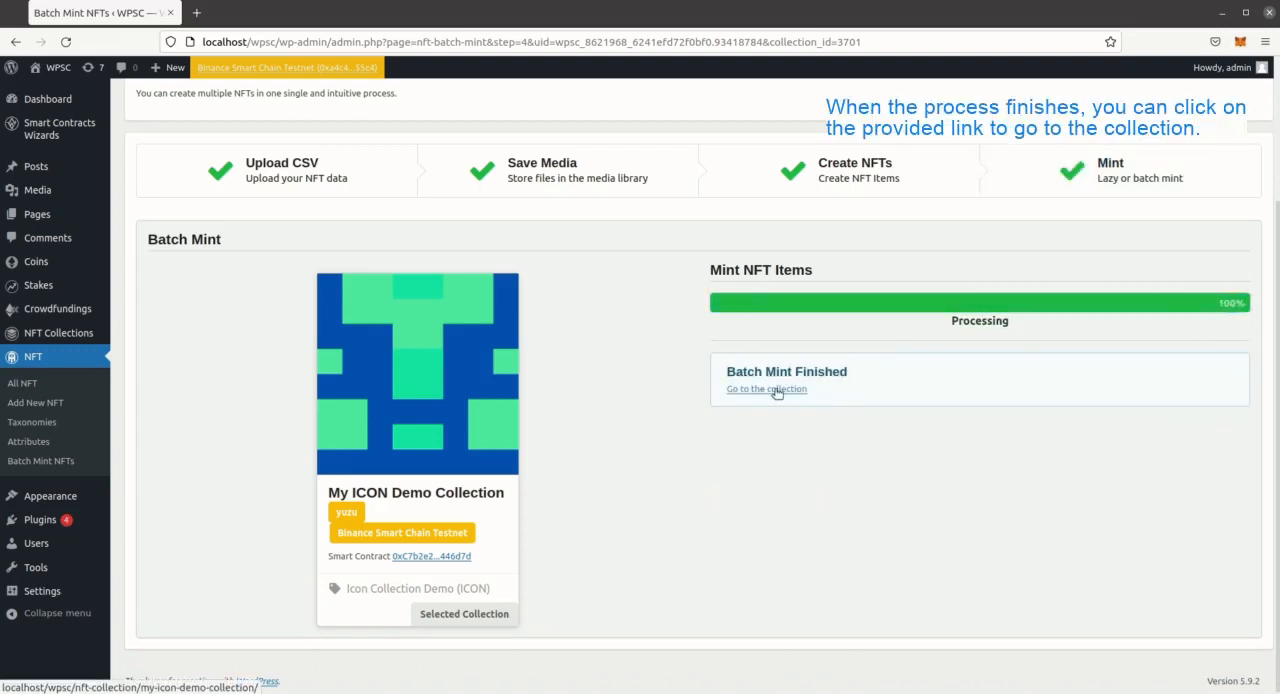
# - Go to the My ICON Demo Collection page and browse down its grid of icon NFTs
pyautogui.click(766, 388)
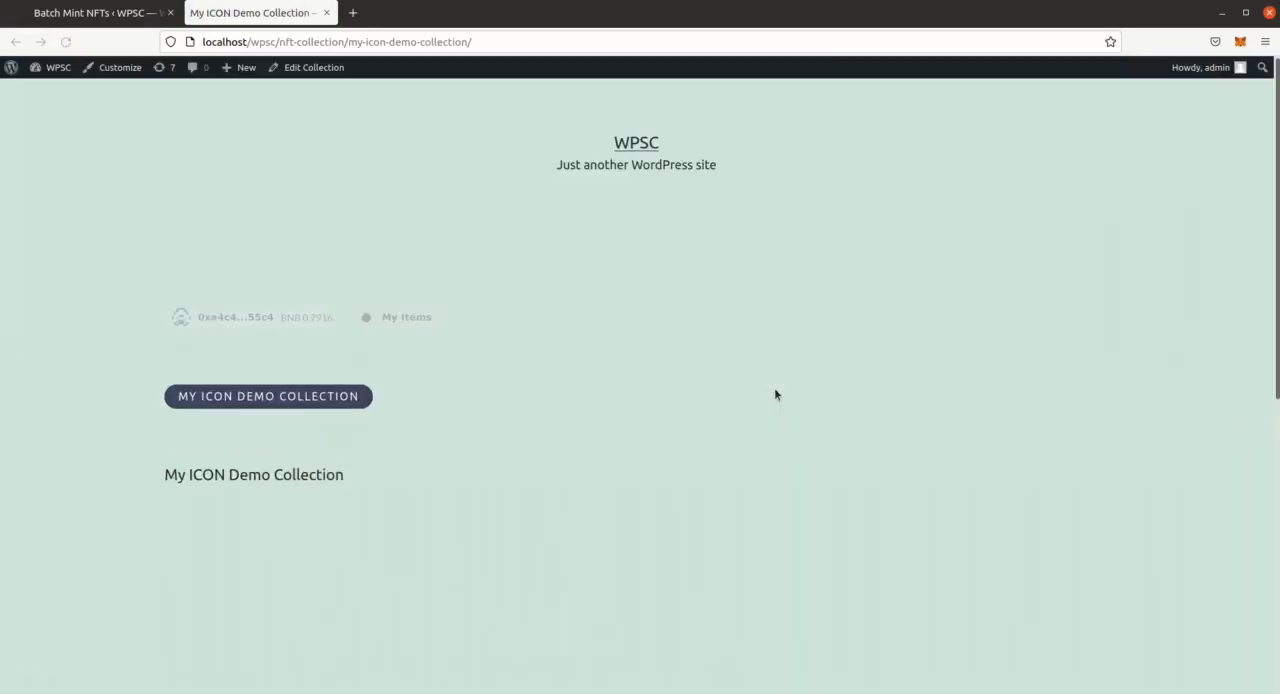
pyautogui.scroll(-3)
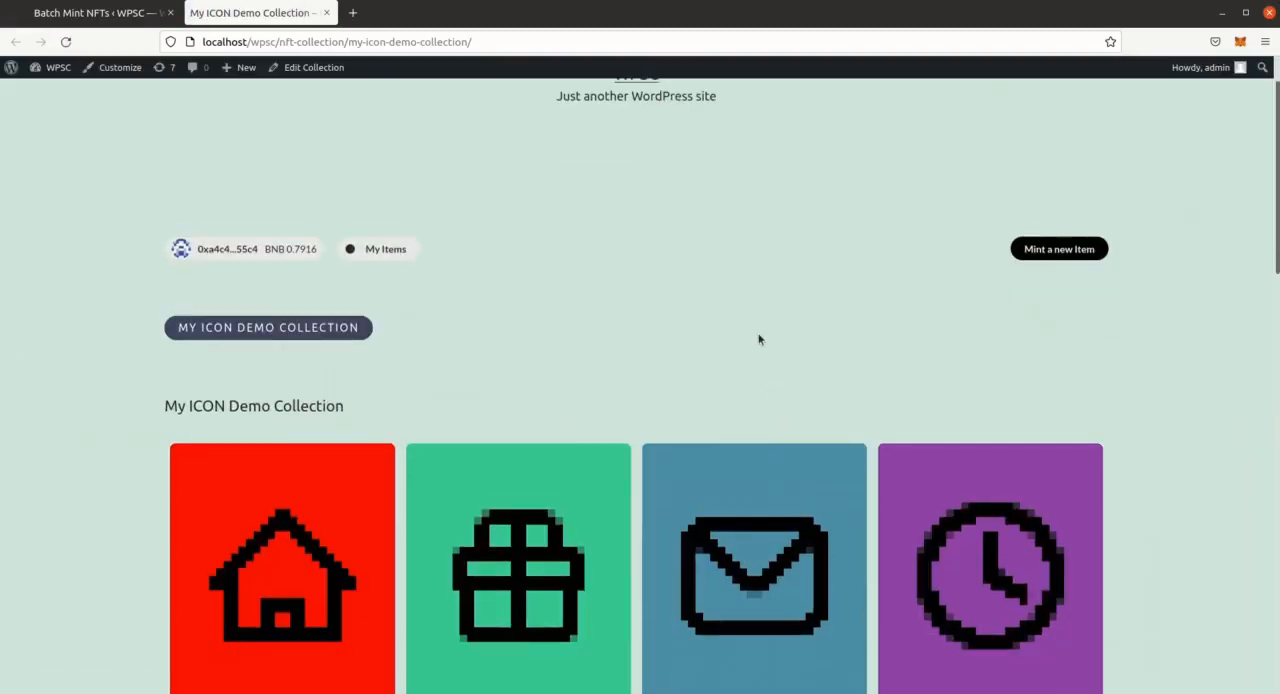
pyautogui.scroll(-3)
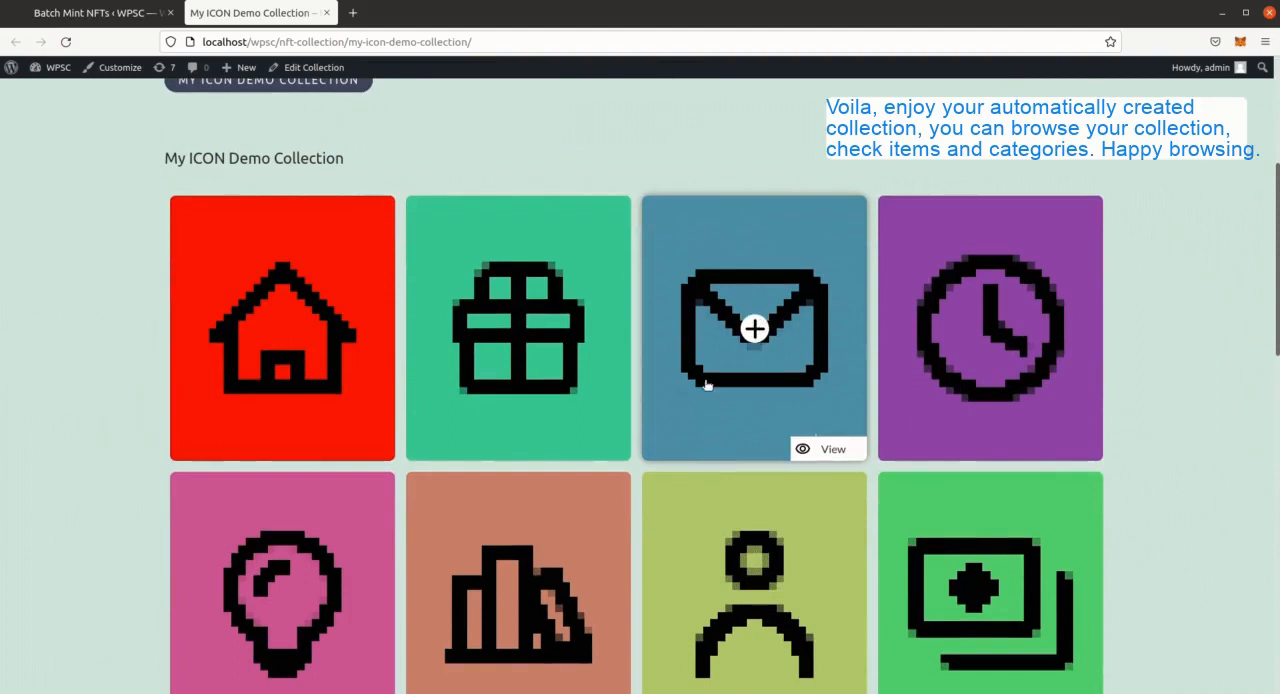
pyautogui.scroll(-3)
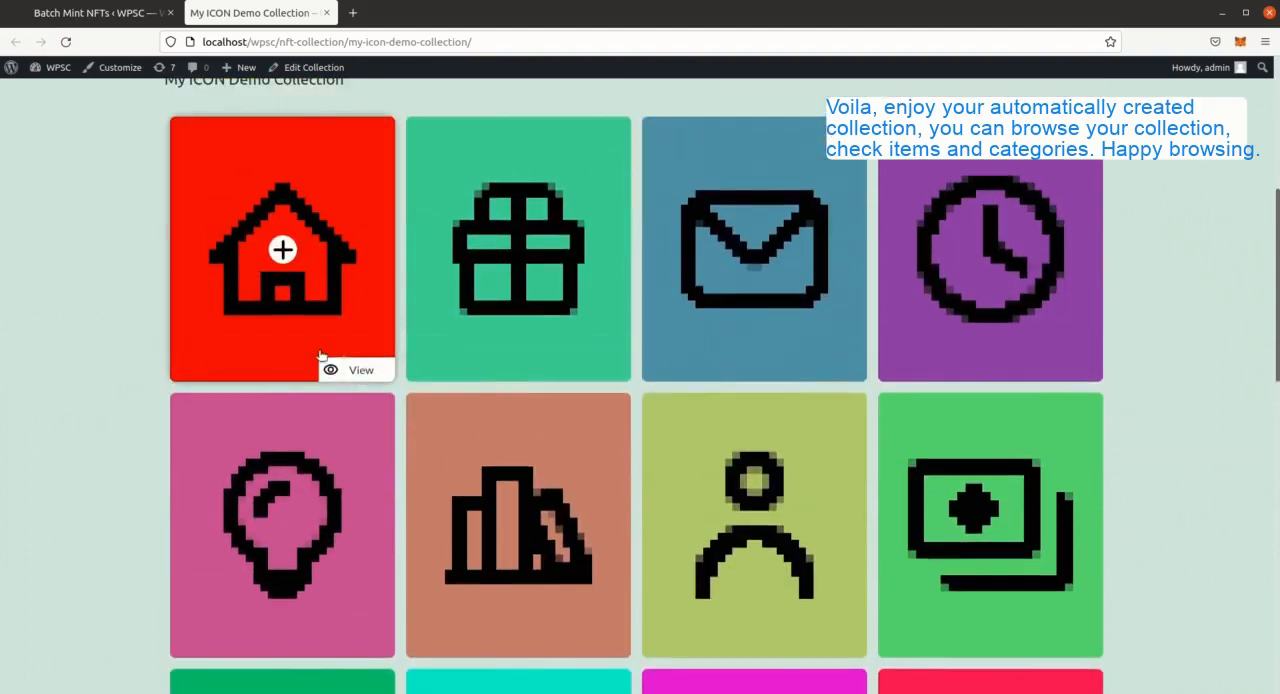
pyautogui.scroll(-3)
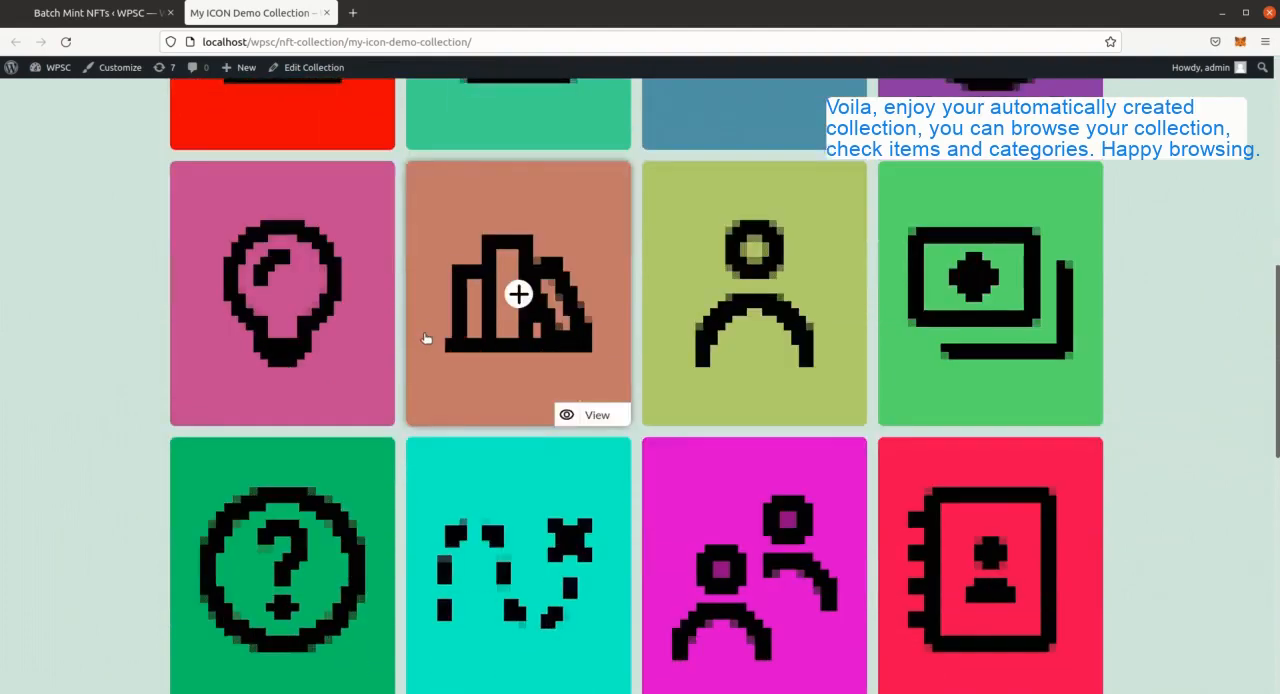